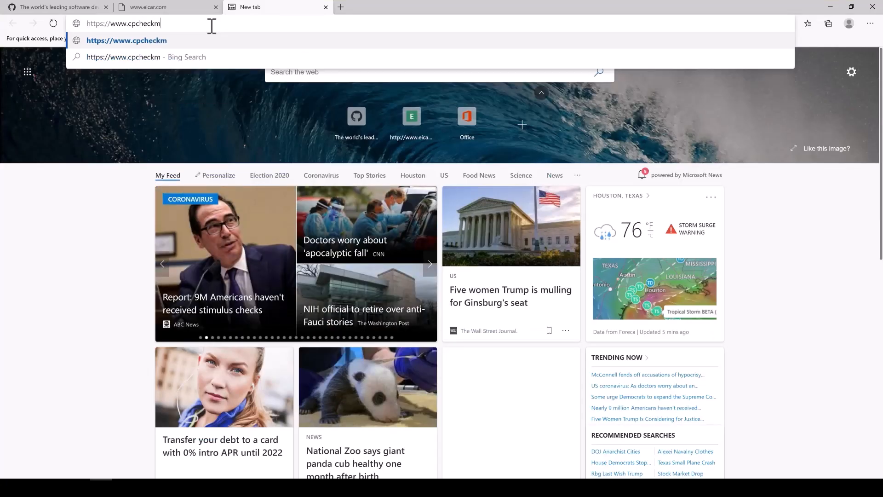
# Load cpcheckme.com, accept the terms with Network selected and start Check Security Now
pyautogui.press('Enter')
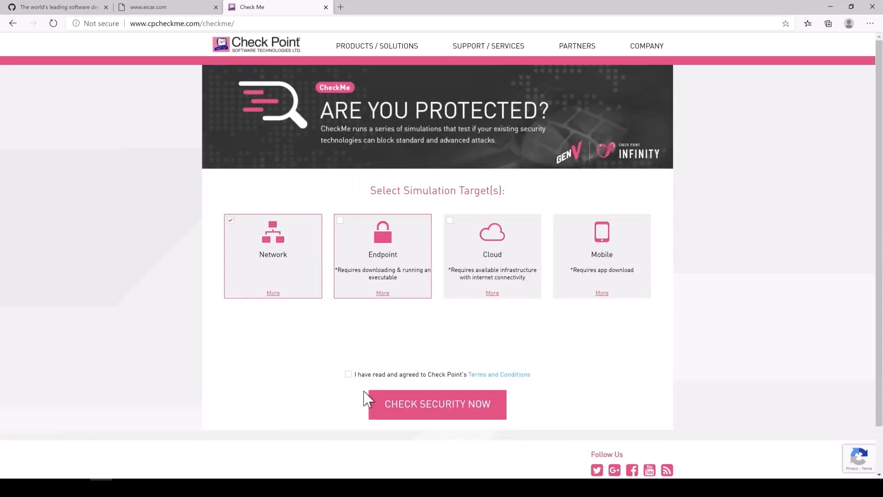
pyautogui.click(348, 374)
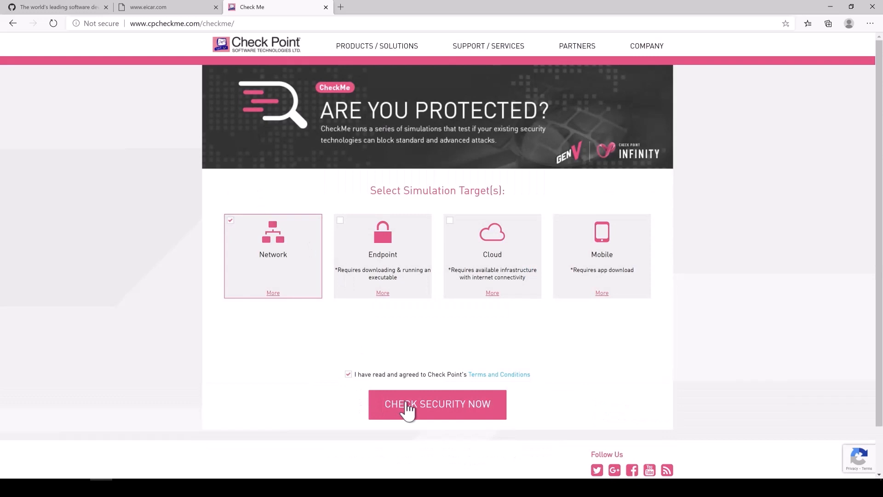
pyautogui.click(437, 404)
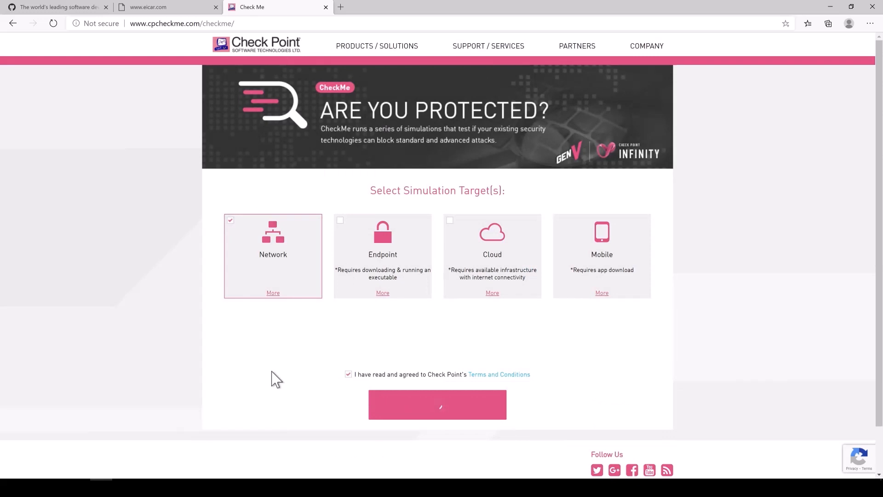
pyautogui.click(437, 405)
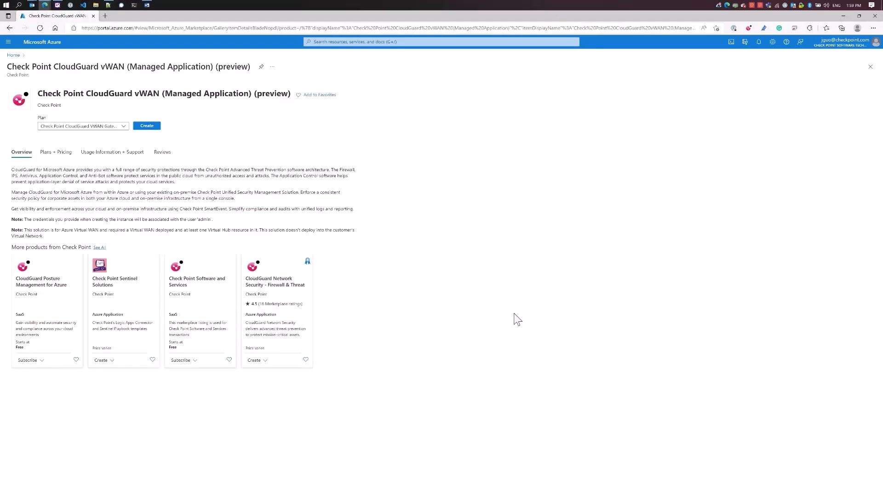
pyautogui.moveTo(252, 116)
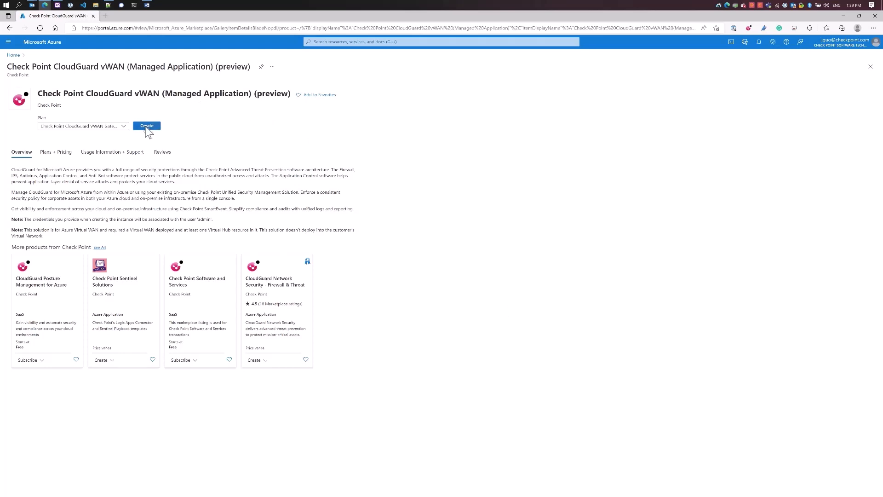
# Choose the Check Point CloudGuard VWAN Gateway plan and start creating the managed application
pyautogui.click(83, 125)
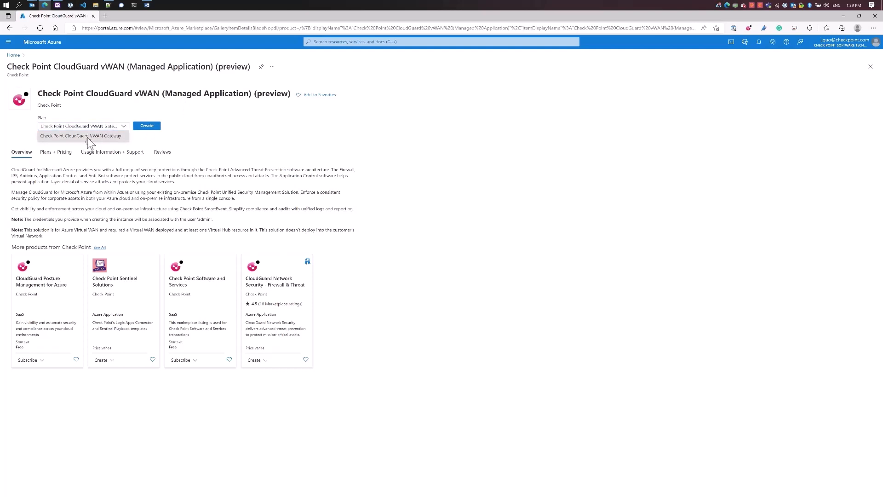
pyautogui.click(82, 135)
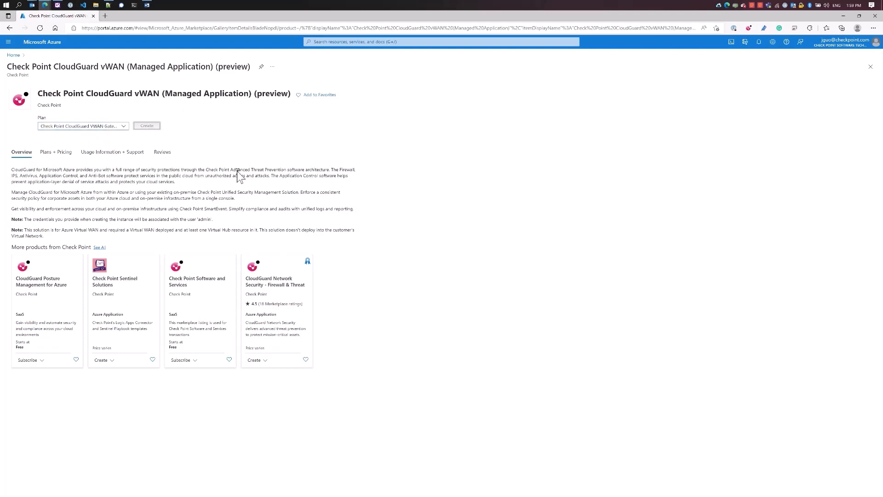
pyautogui.click(147, 125)
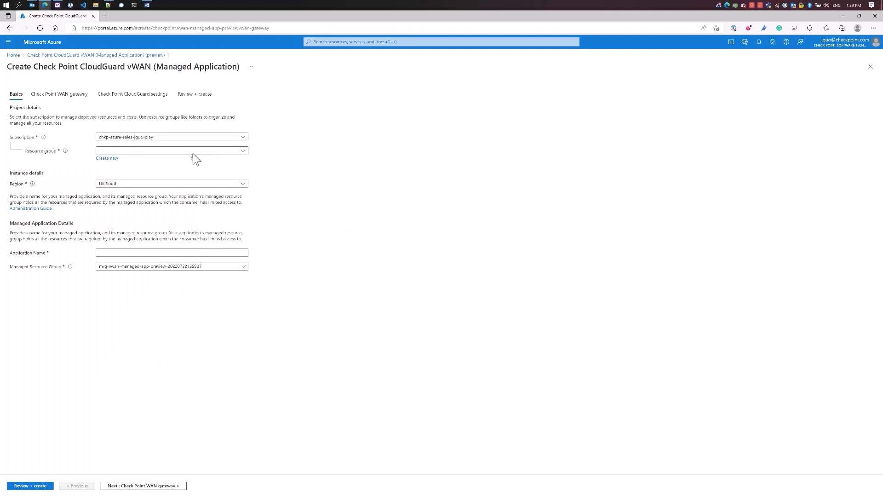
# Fill Basics with resource group vWAN-lab_rg, region West Central US and application name cloudguardnva
pyautogui.click(172, 151)
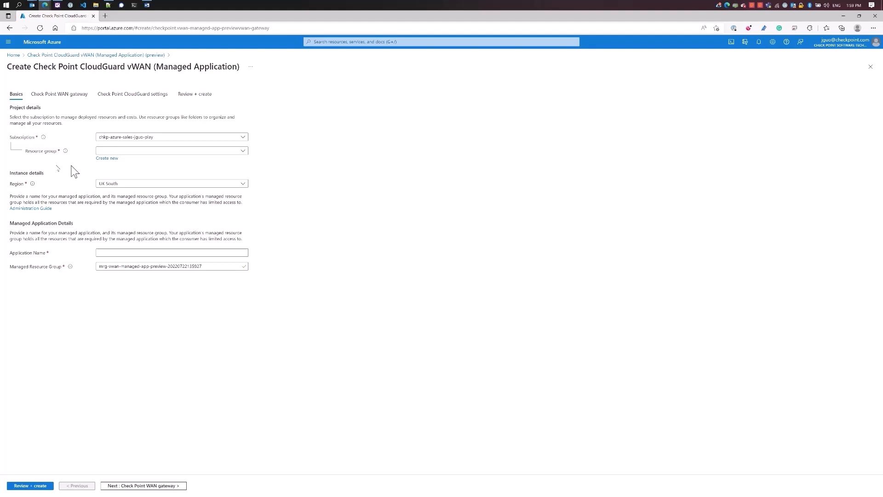
pyautogui.click(171, 151)
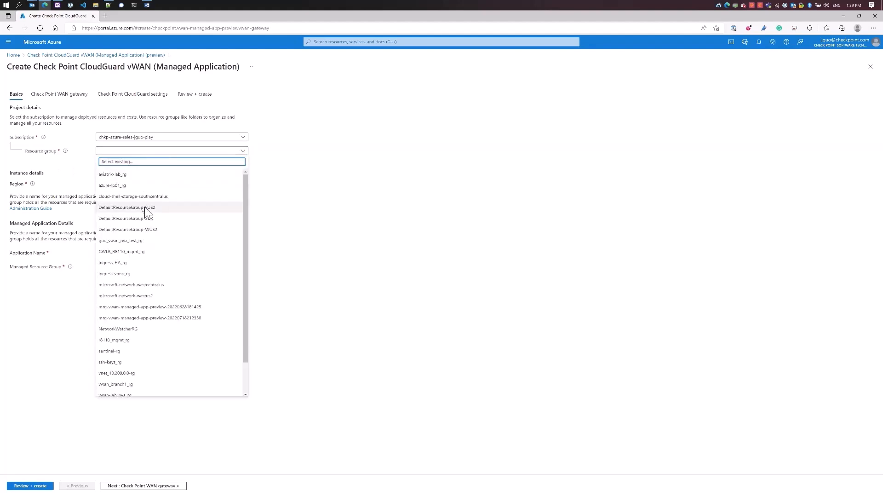
pyautogui.write('vwan')
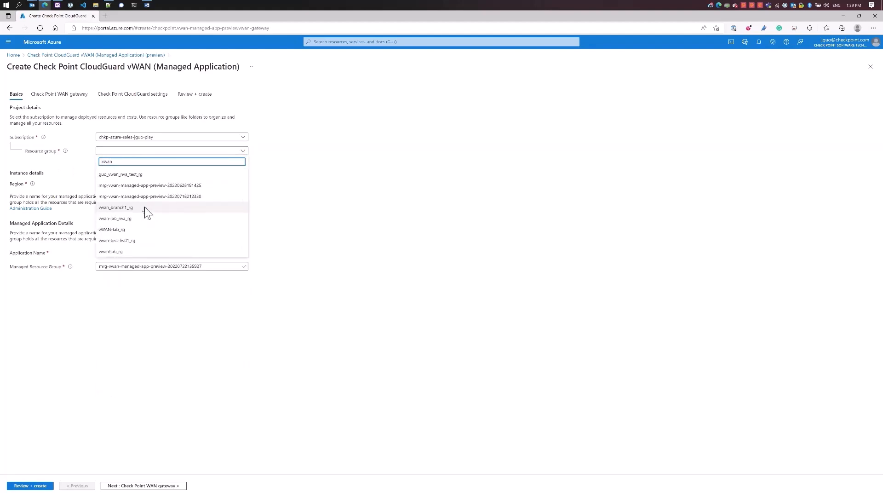
pyautogui.moveTo(133, 246)
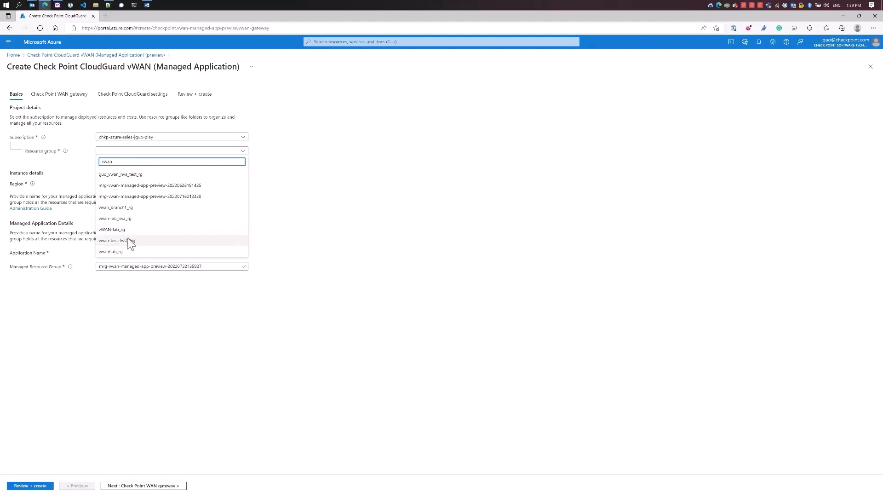
pyautogui.click(113, 229)
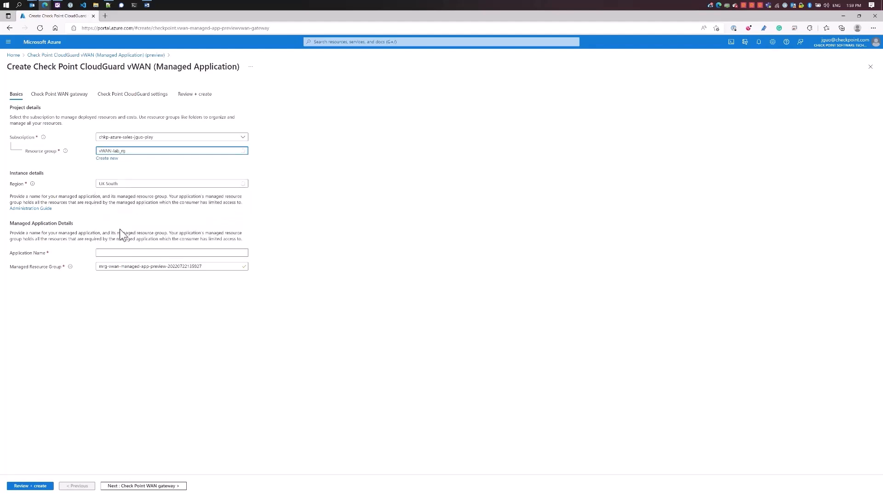
pyautogui.click(171, 183)
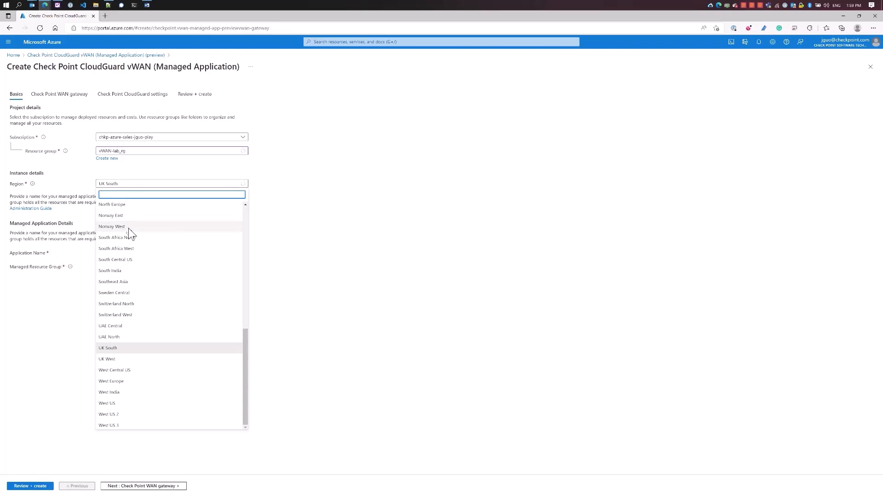
pyautogui.write('west ce')
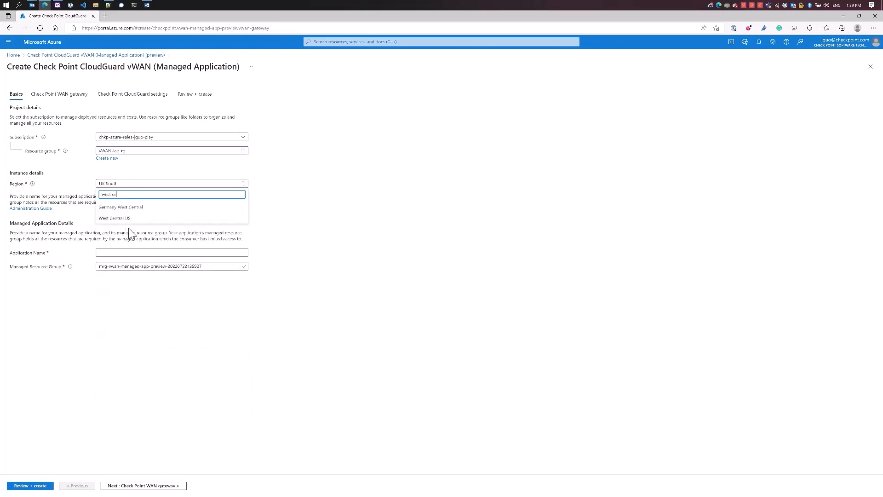
pyautogui.click(115, 218)
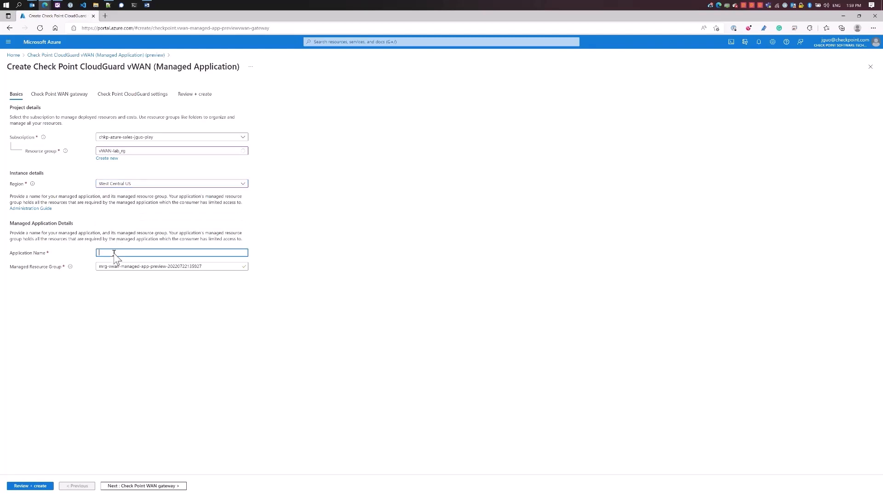
pyautogui.write('cloudguardnva')
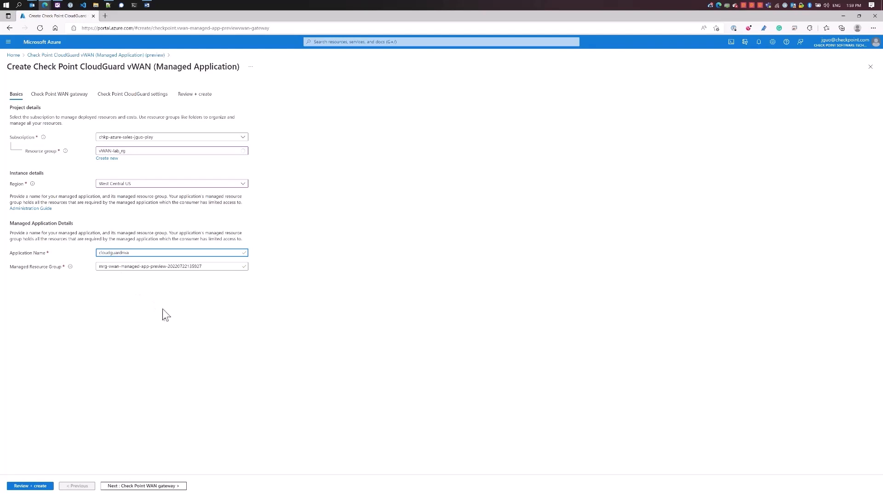
pyautogui.moveTo(130, 284)
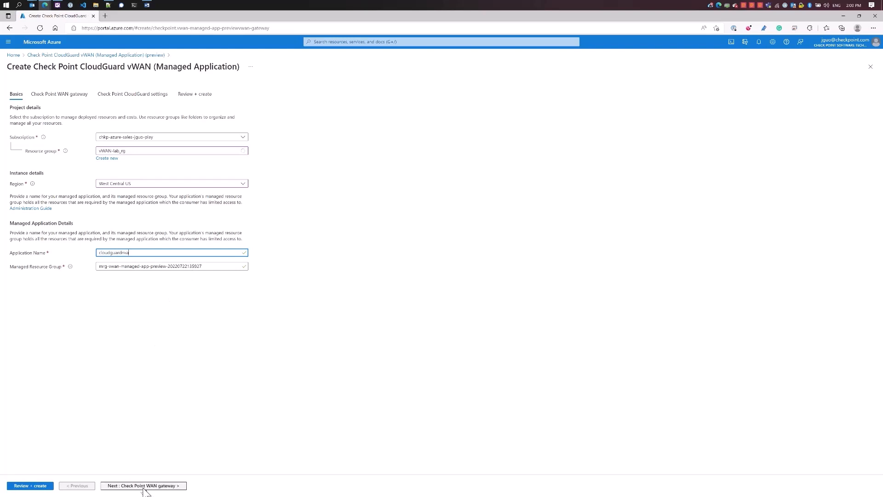
# On the WAN gateway step set virtual WAN westcentral_hub, hub hub-1 and NVA name cloudguardnva
pyautogui.click(143, 486)
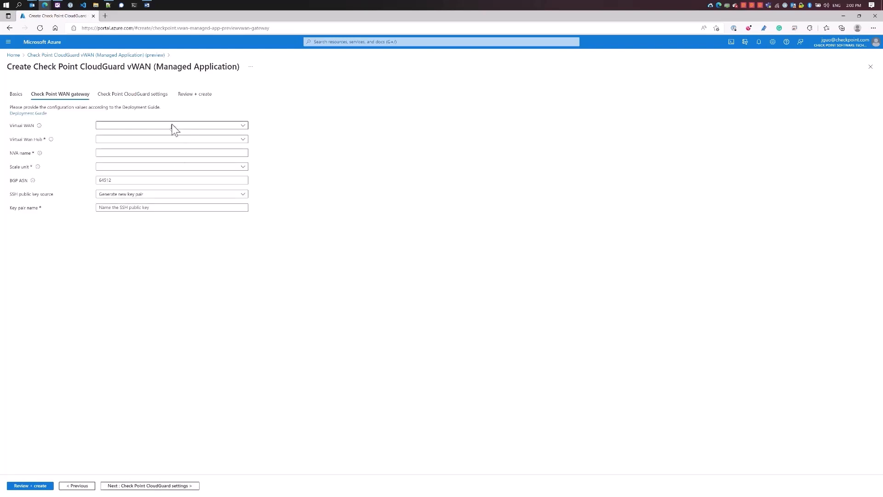
pyautogui.click(171, 126)
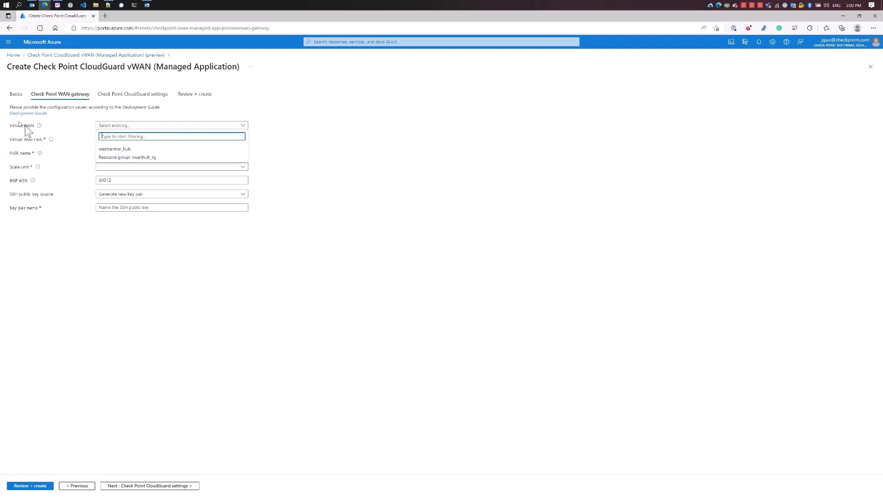
pyautogui.click(114, 149)
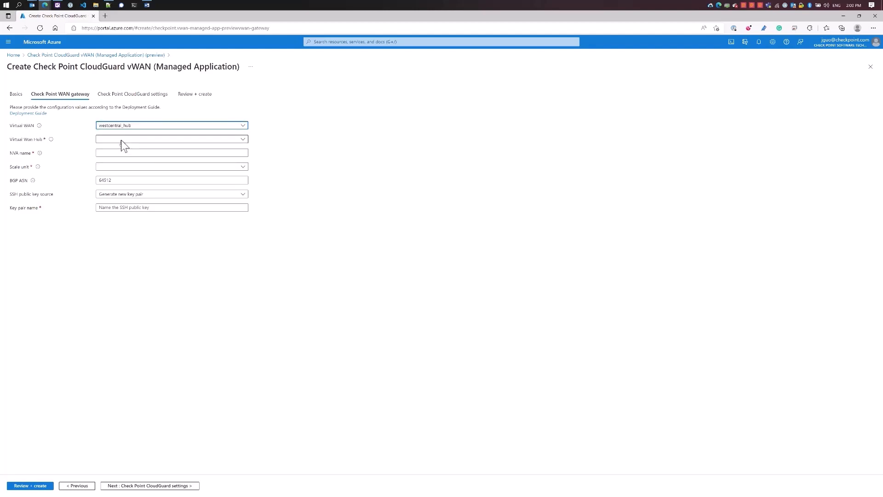
pyautogui.click(171, 139)
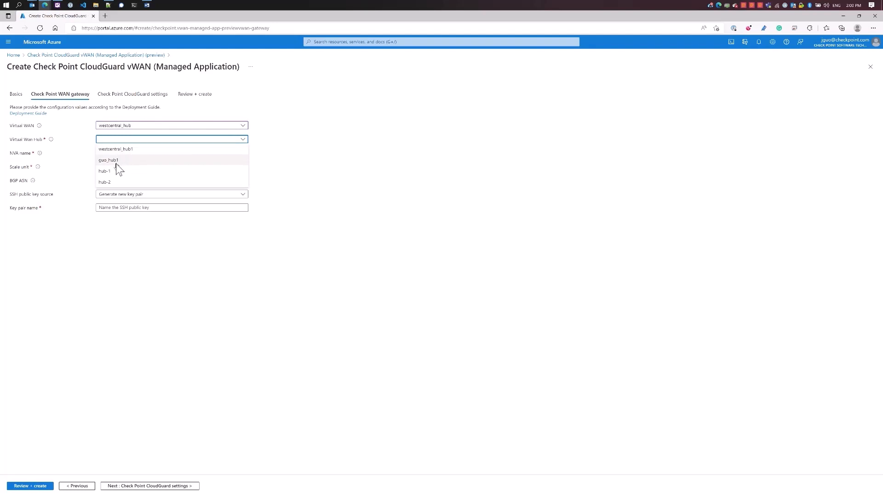
pyautogui.moveTo(108, 173)
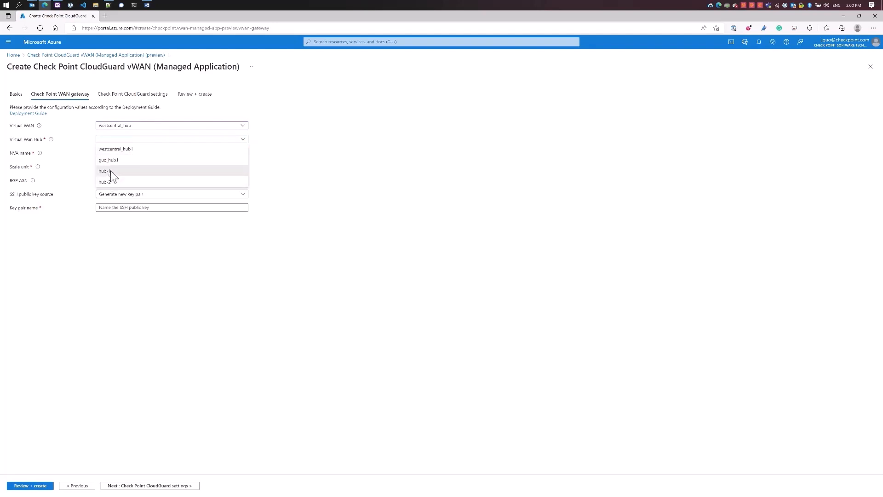
pyautogui.click(103, 171)
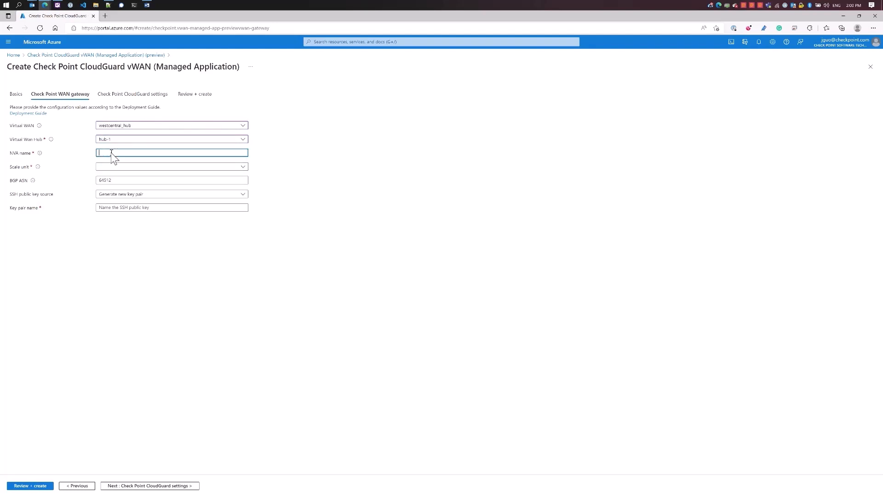
pyautogui.write('cloudguardnva')
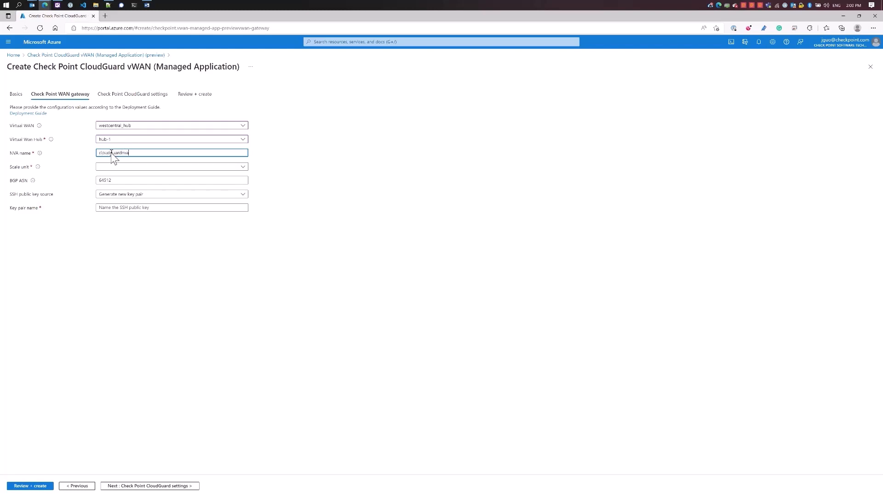
pyautogui.click(171, 167)
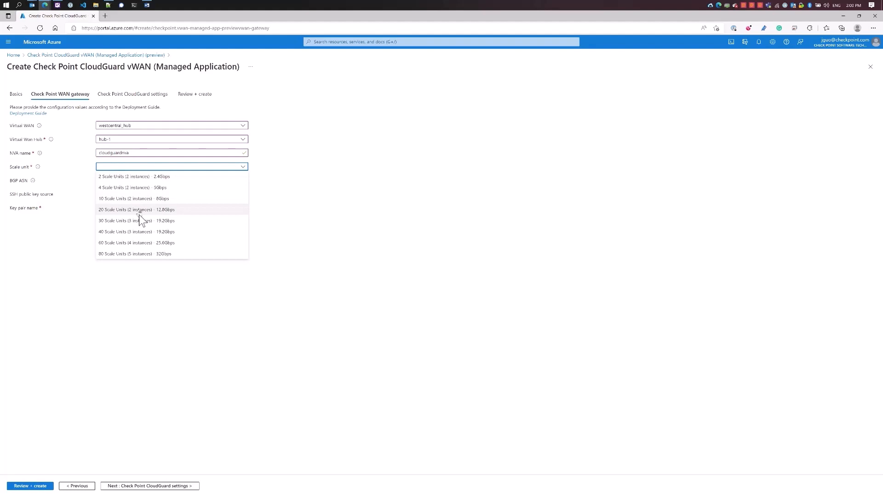
pyautogui.moveTo(134, 268)
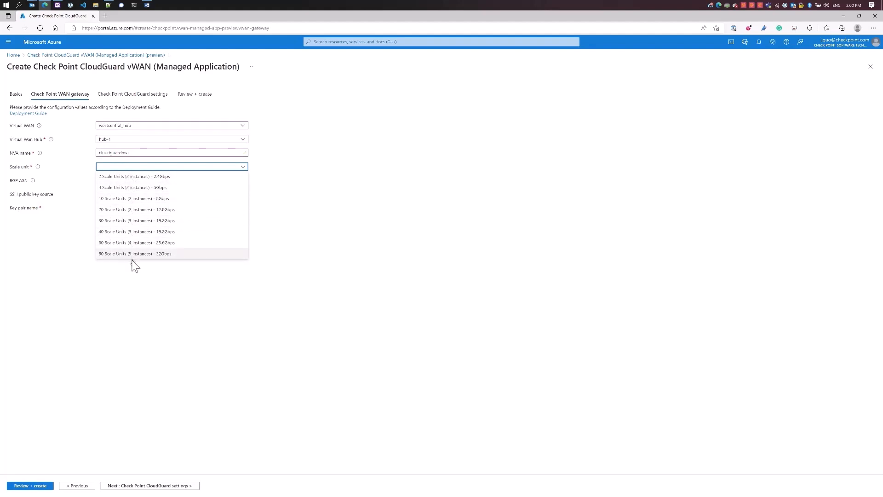
pyautogui.moveTo(133, 178)
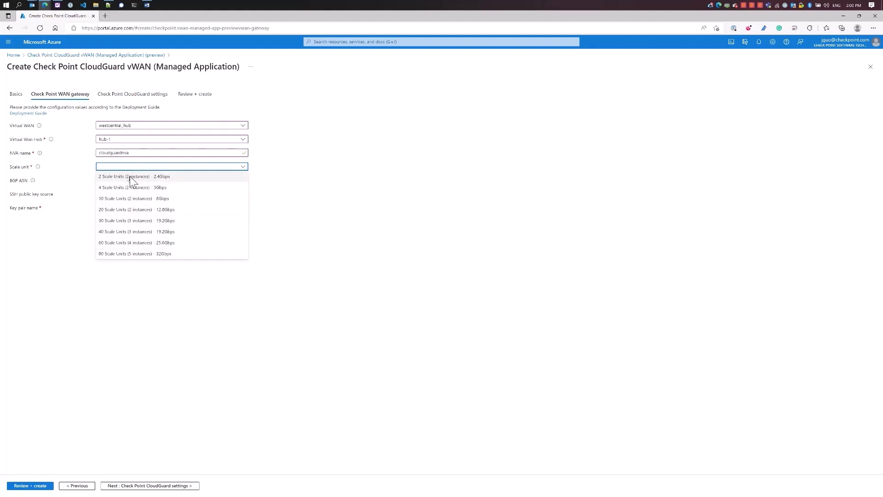
pyautogui.moveTo(164, 180)
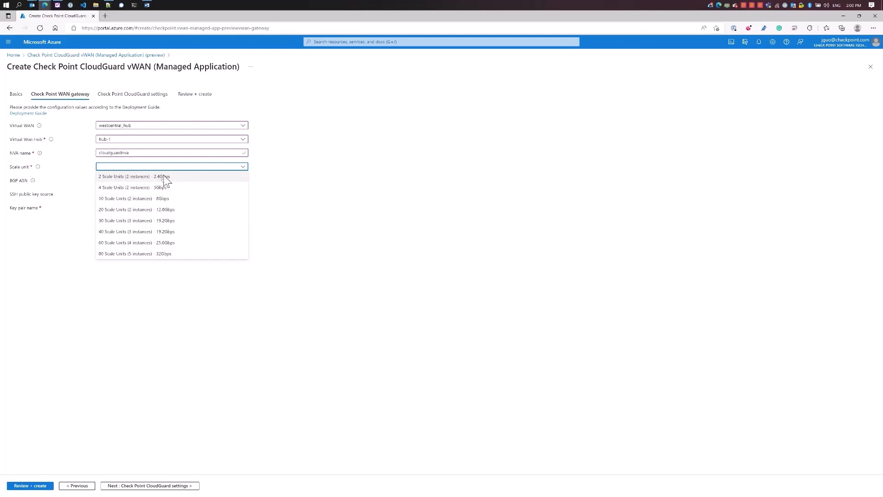
pyautogui.moveTo(183, 182)
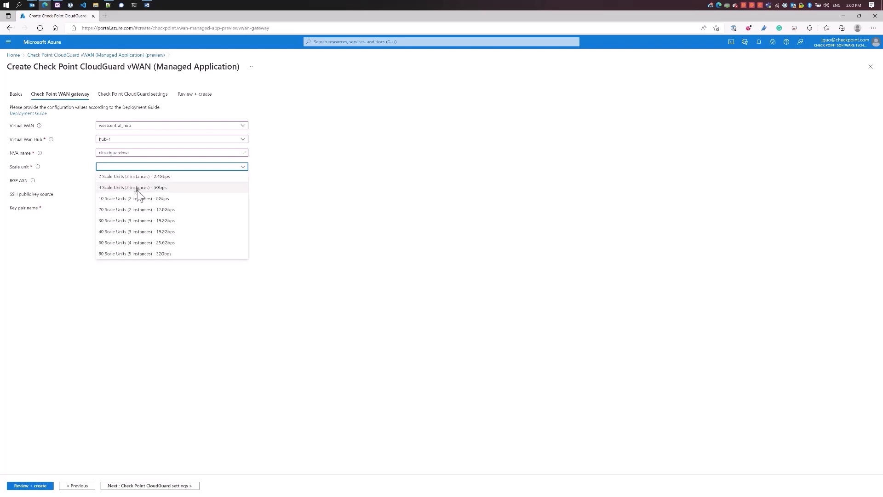
pyautogui.moveTo(138, 260)
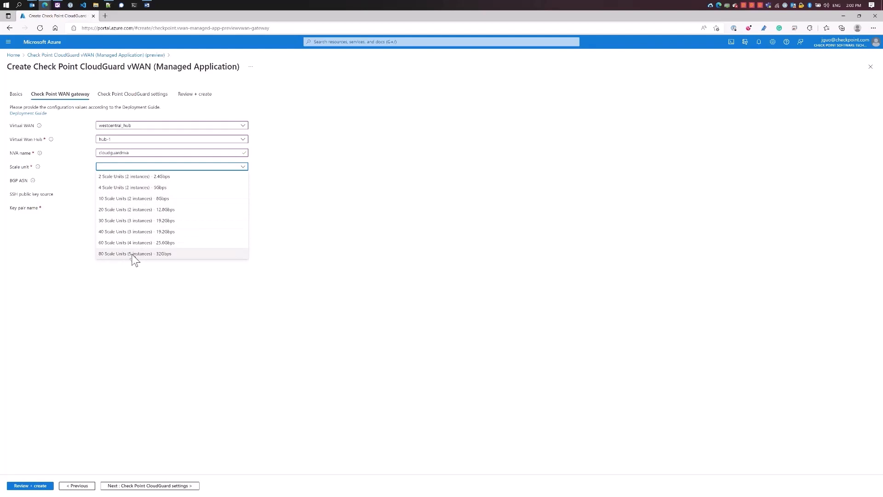
pyautogui.moveTo(134, 258)
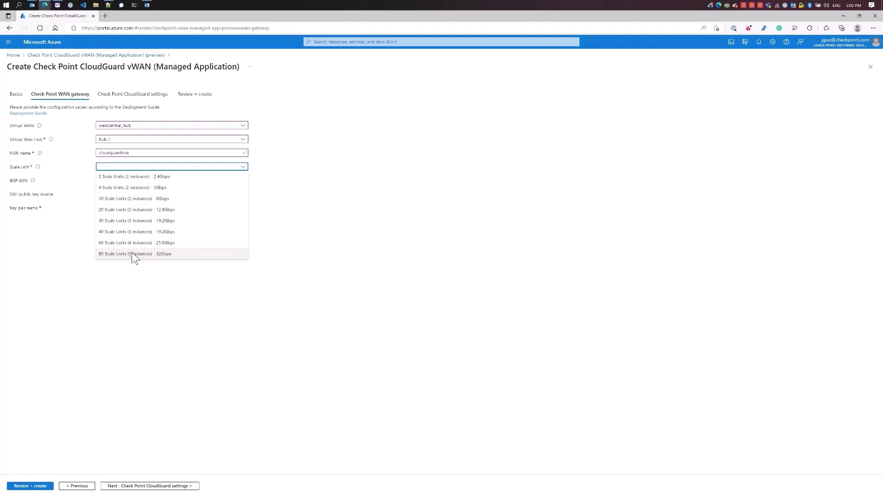
pyautogui.moveTo(112, 186)
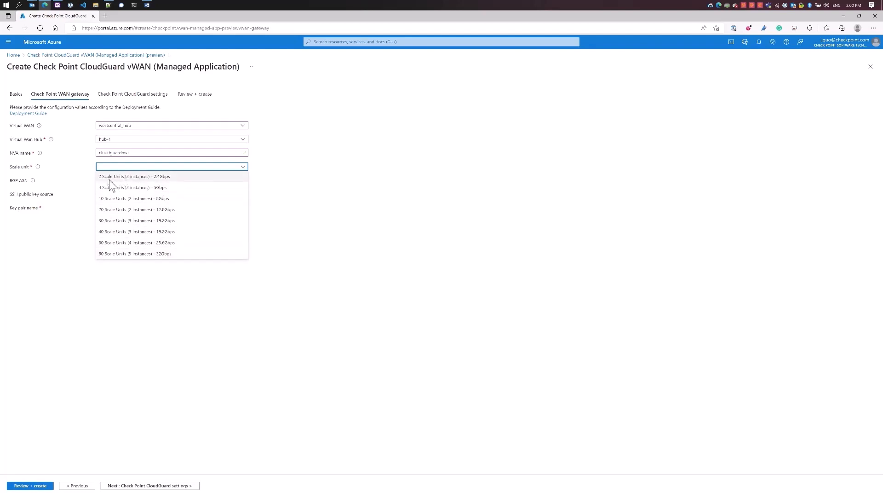
# Size the gateway at 2 Scale Units (2 instances) and use an existing SSH key stored in Azure
pyautogui.click(129, 176)
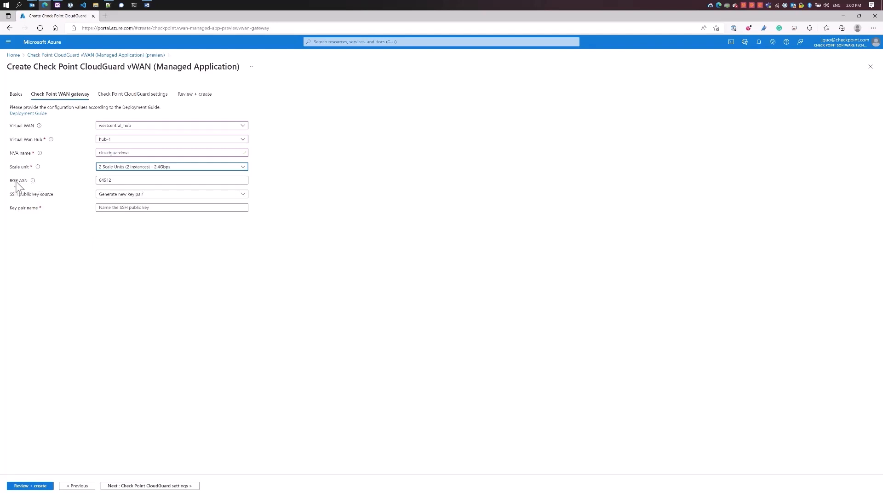
pyautogui.moveTo(128, 183)
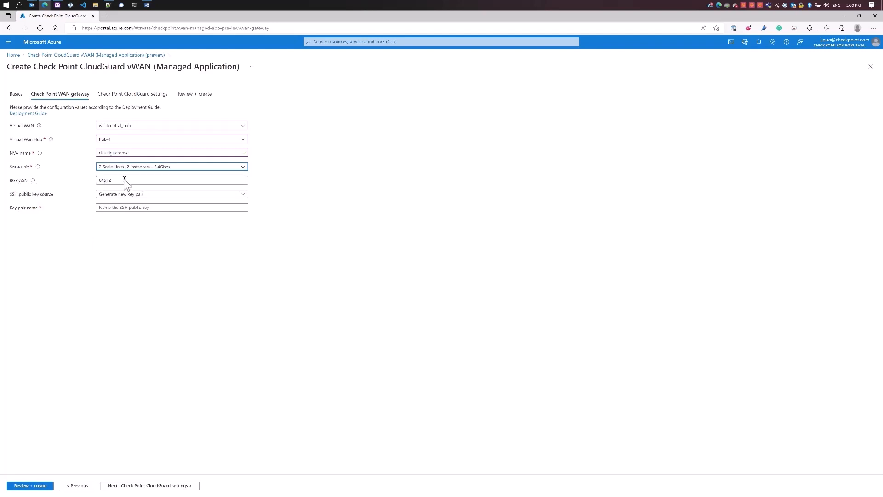
pyautogui.moveTo(119, 184)
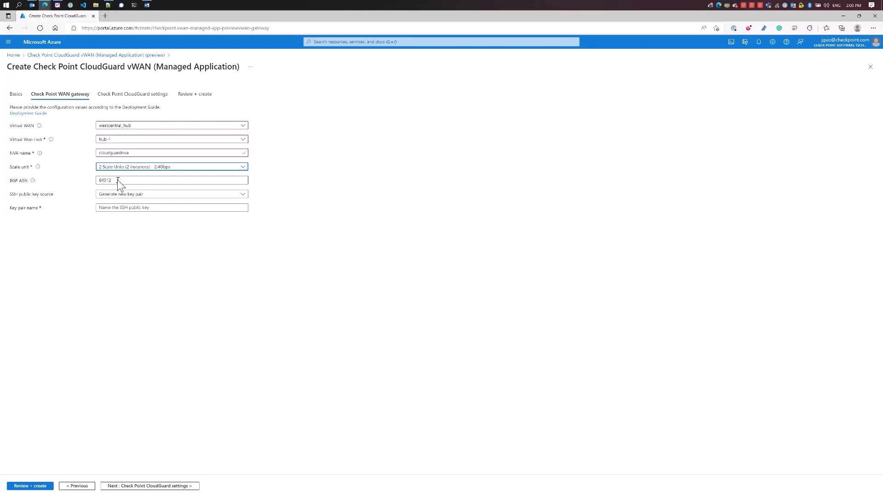
pyautogui.click(171, 194)
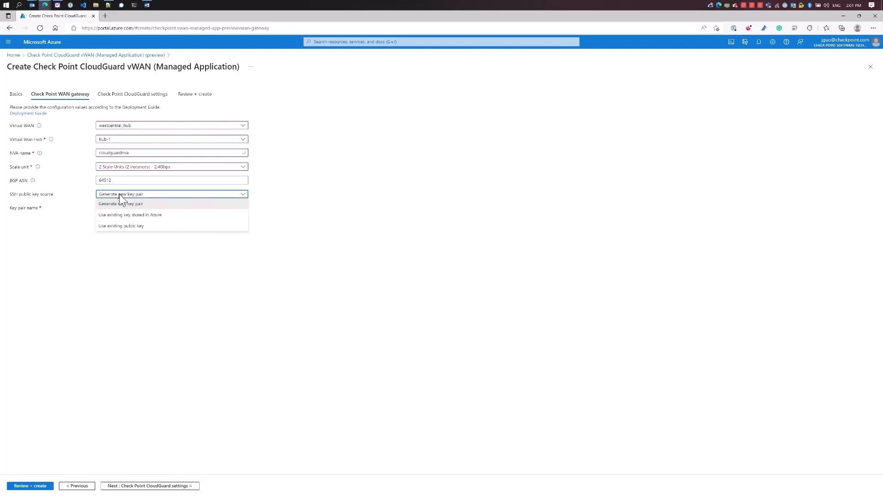
pyautogui.click(121, 216)
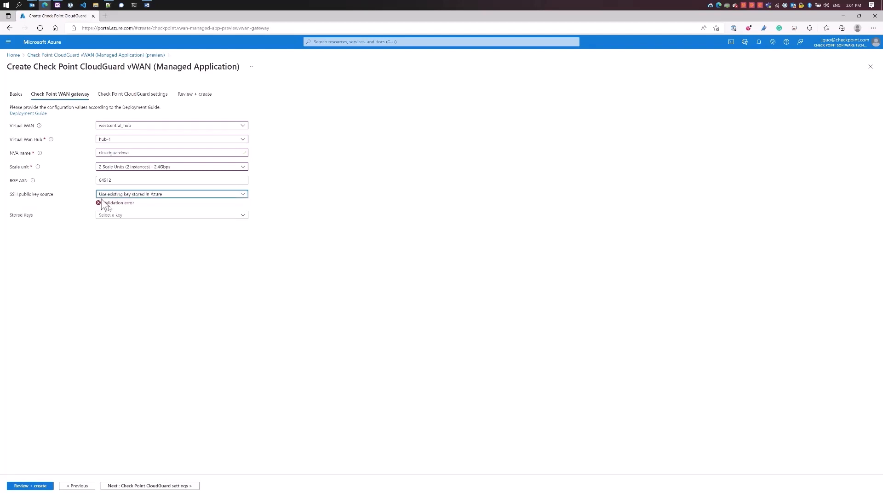
pyautogui.click(171, 215)
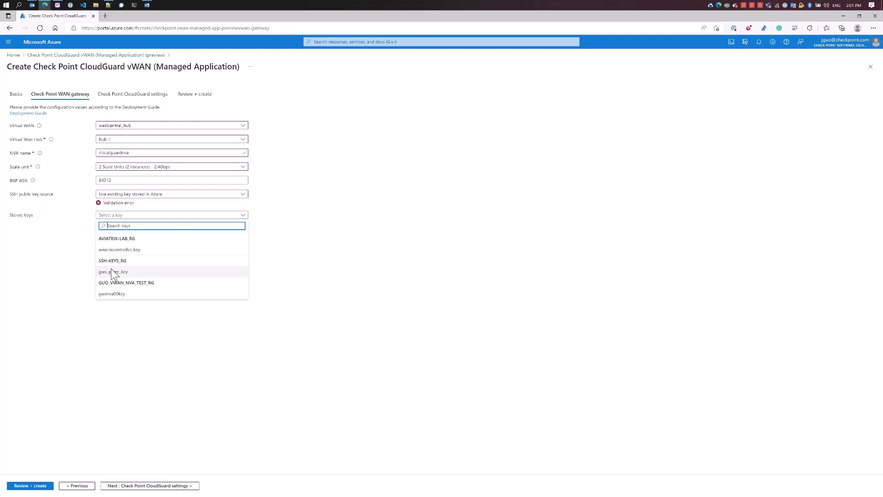
# Select stored key guoevallkey, enter matching SIC key and confirmation, and proceed to Review + create
pyautogui.click(113, 293)
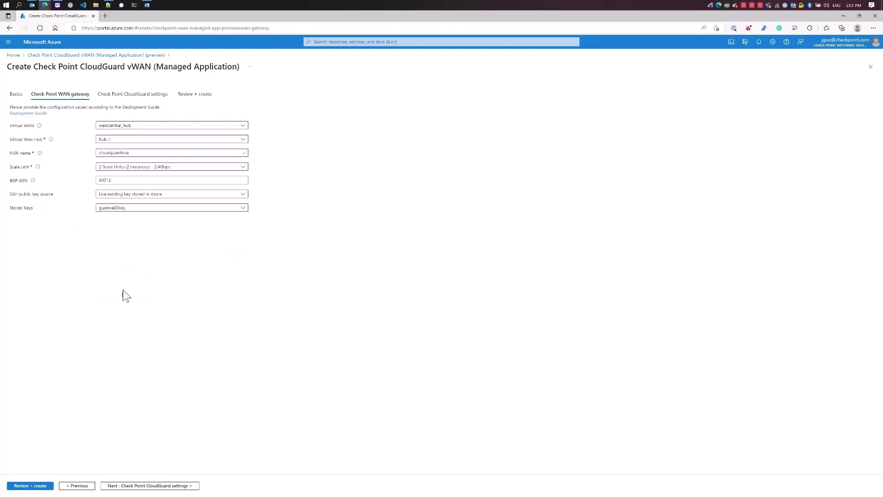
pyautogui.moveTo(153, 445)
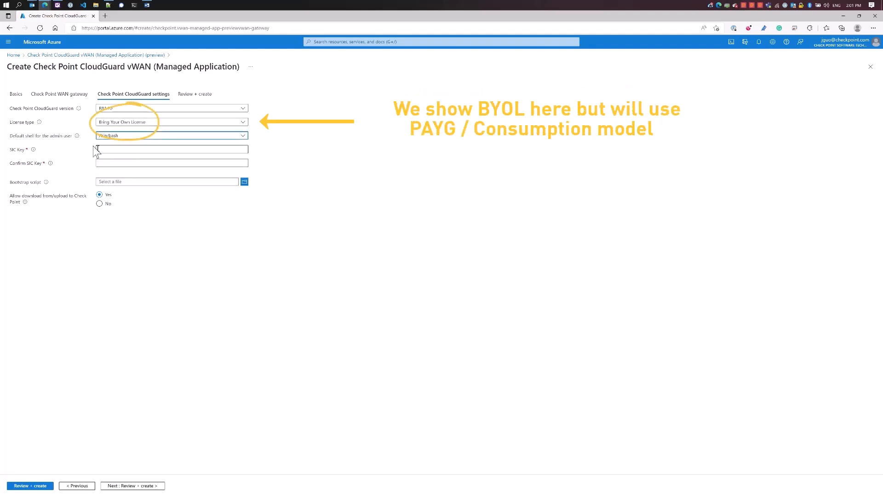
pyautogui.click(172, 149)
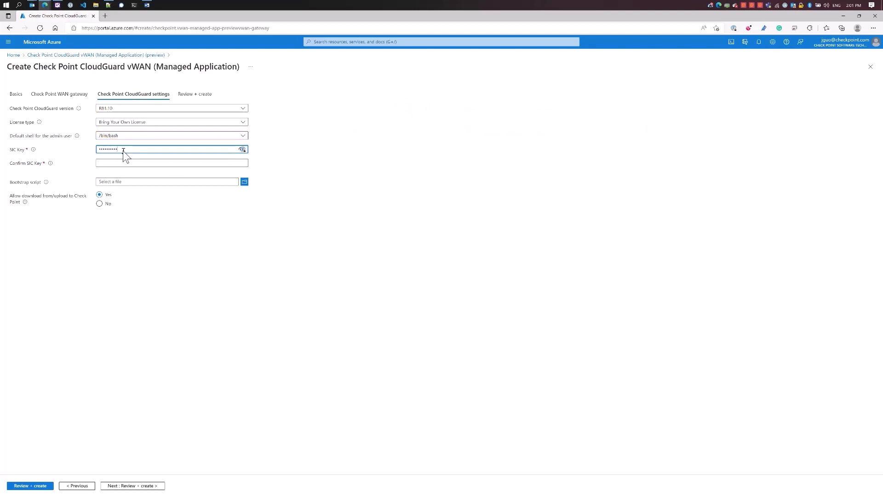
pyautogui.write('•••••')
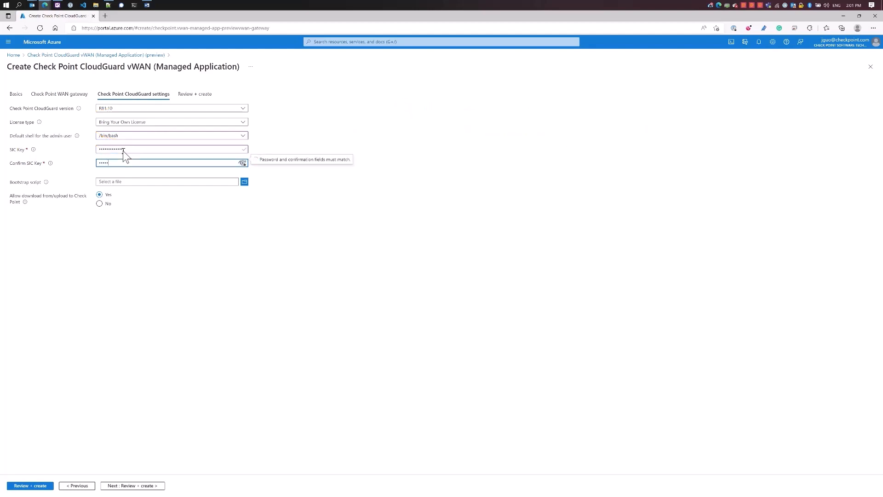
pyautogui.write('••••••••••••')
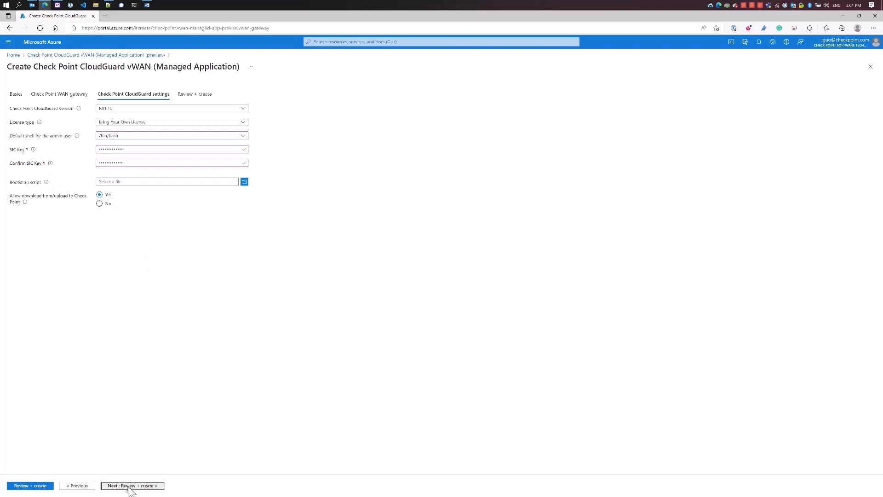
pyautogui.click(133, 485)
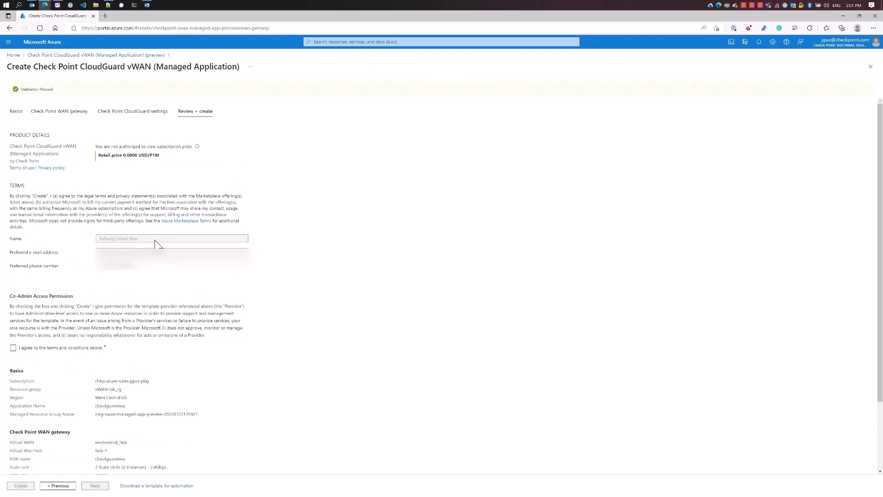
# Agree to the co-admin access terms and submit creation of the CloudGuard vWAN managed application
pyautogui.click(12, 361)
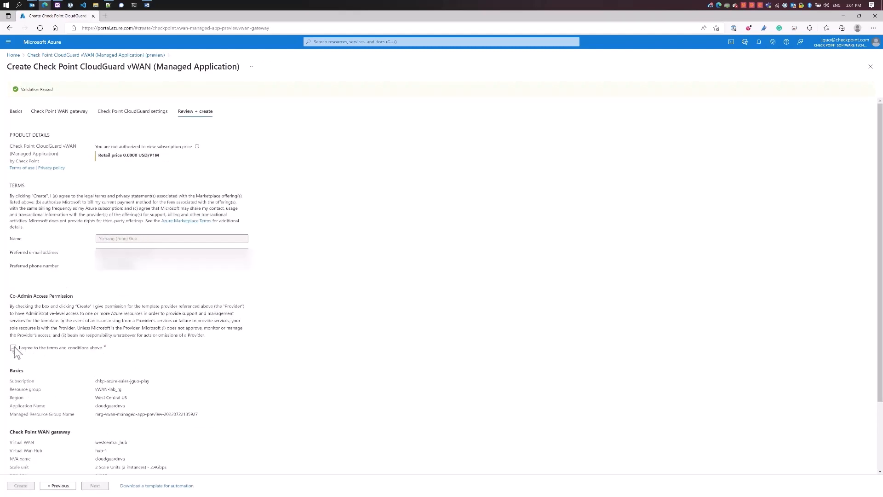
pyautogui.click(12, 361)
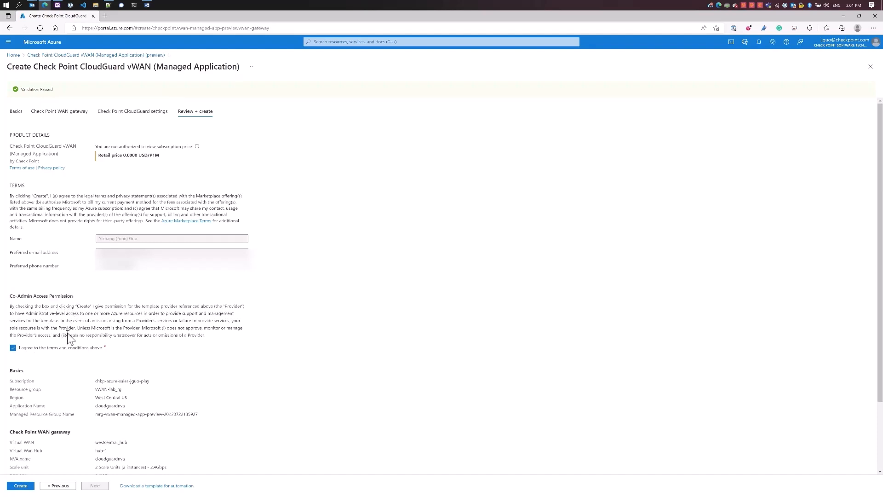
pyautogui.scroll(-3)
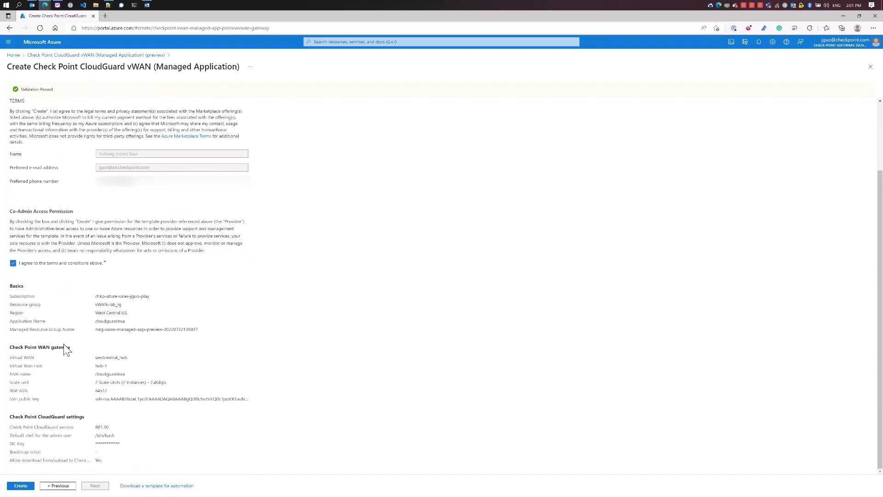
pyautogui.moveTo(68, 355)
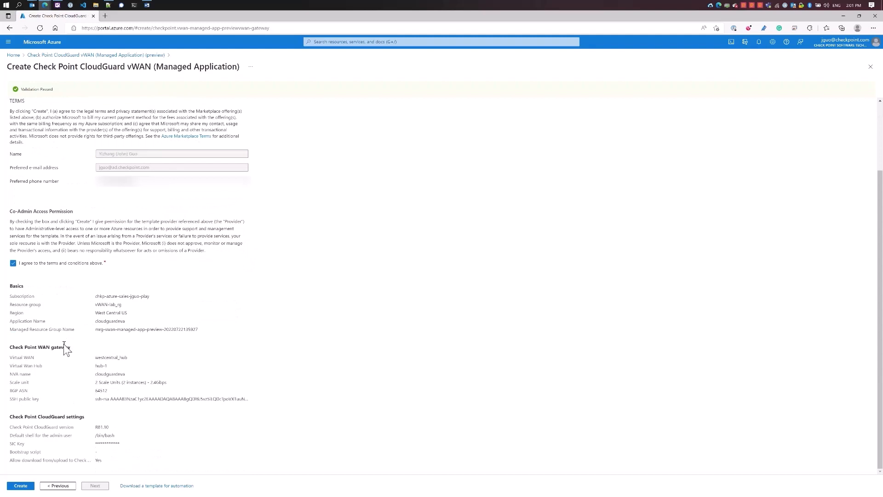
pyautogui.moveTo(122, 371)
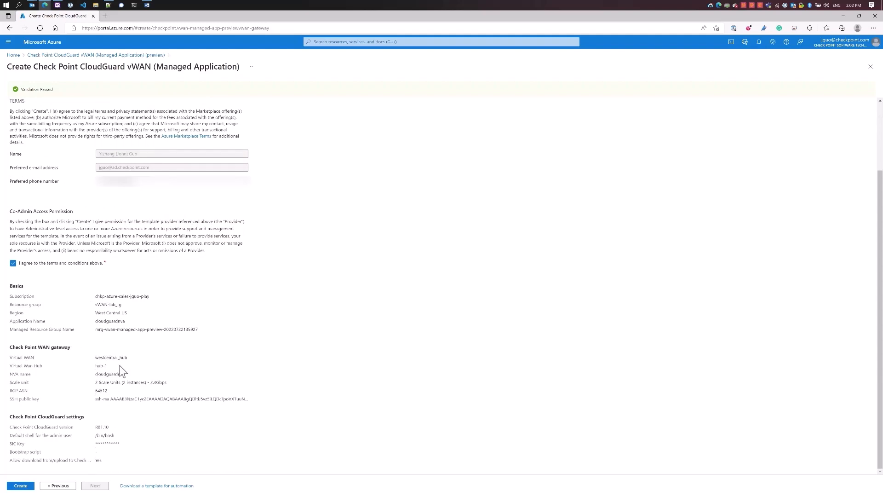
pyautogui.moveTo(85, 374)
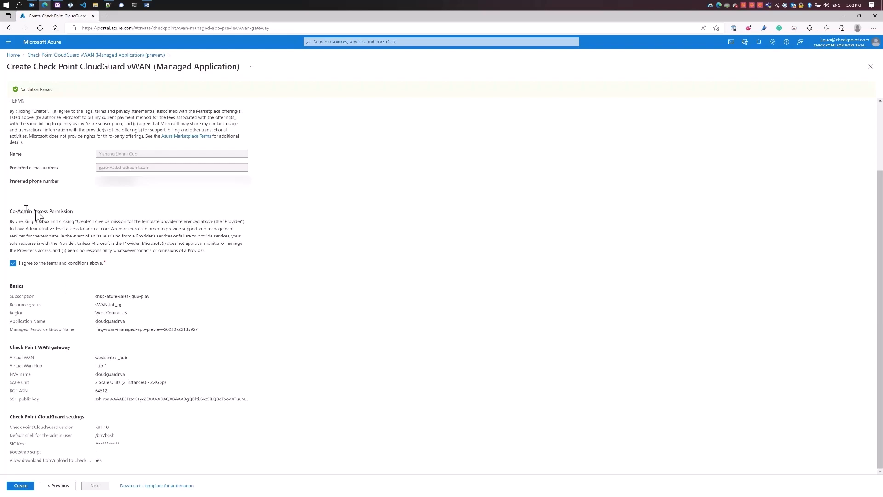
pyautogui.click(16, 485)
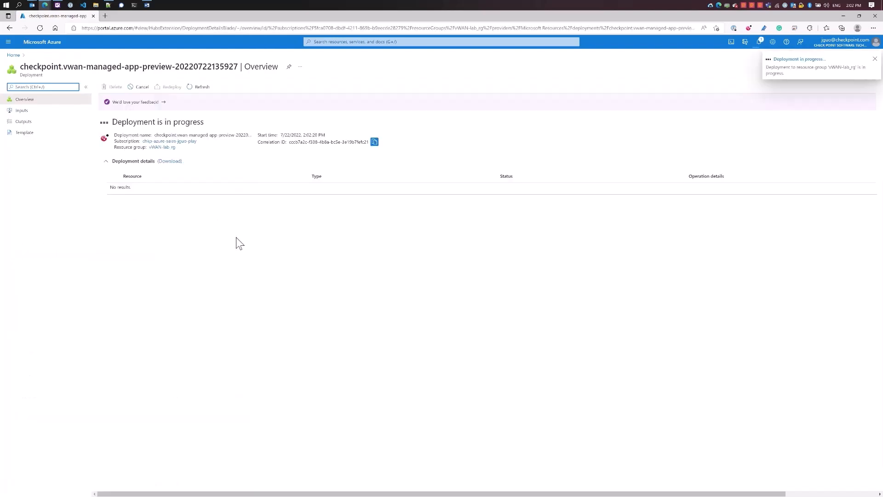
# Check Notifications for 'Deployment succeeded' and collapse Next steps on the overview
pyautogui.click(874, 59)
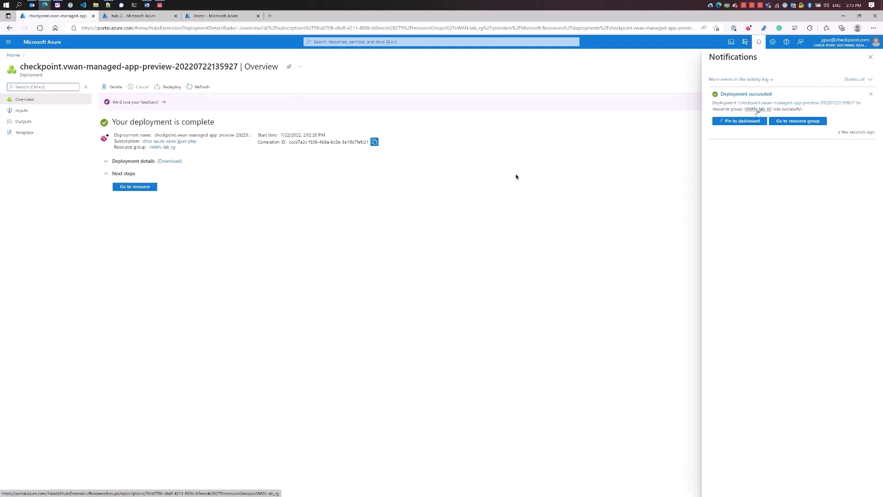
pyautogui.click(122, 172)
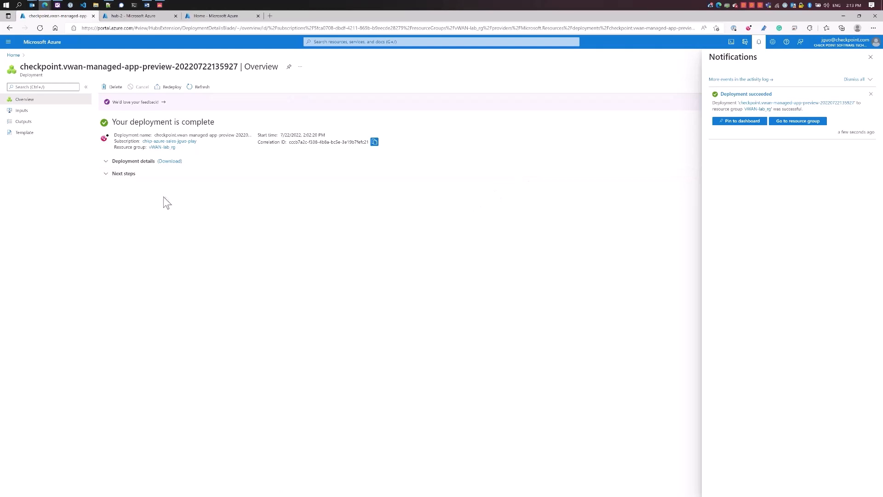
pyautogui.moveTo(213, 191)
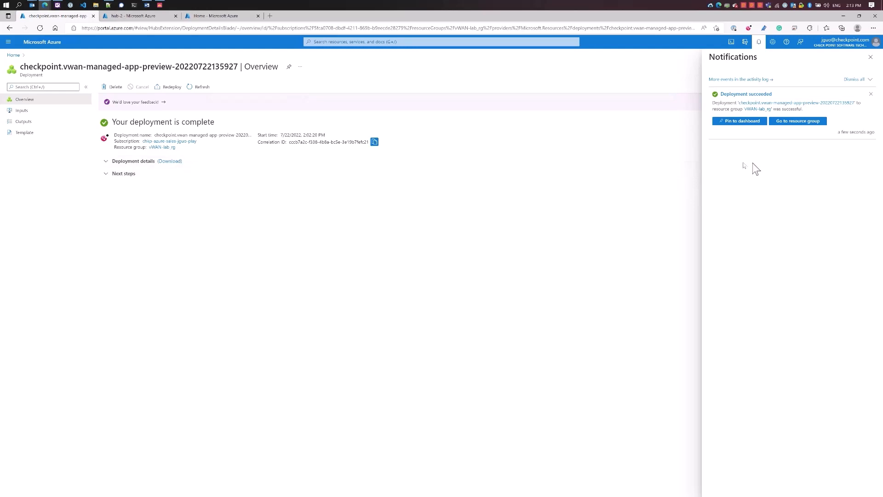
pyautogui.moveTo(660, 164)
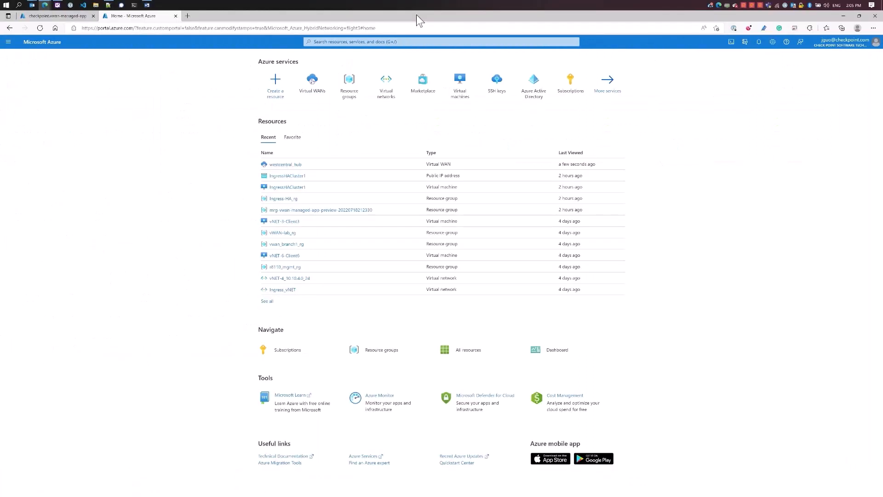
pyautogui.moveTo(226, 155)
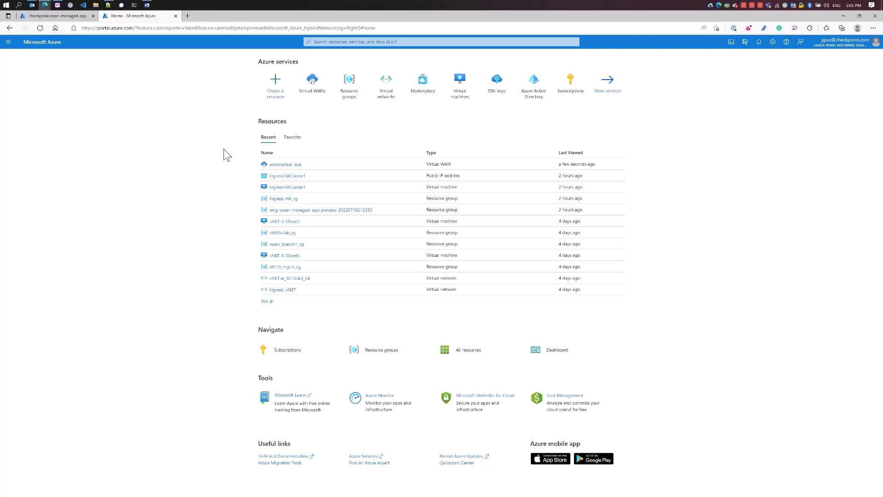
# Navigate from Virtual WANs through westcentral_hub to hub-2's Routing Intent and Routing Policies page
pyautogui.click(312, 78)
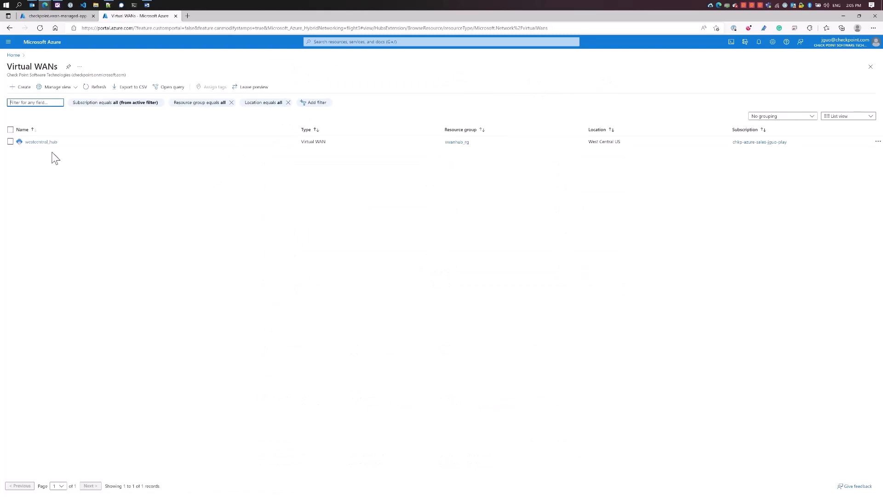
pyautogui.click(38, 142)
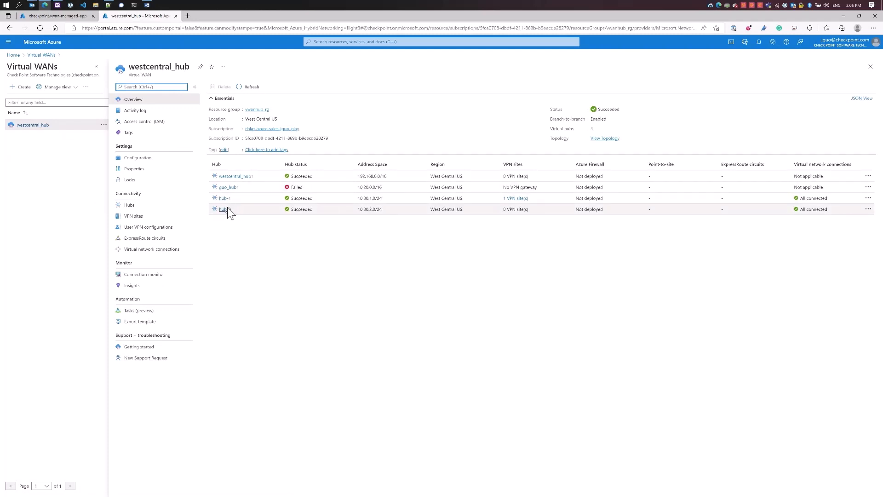
pyautogui.click(225, 209)
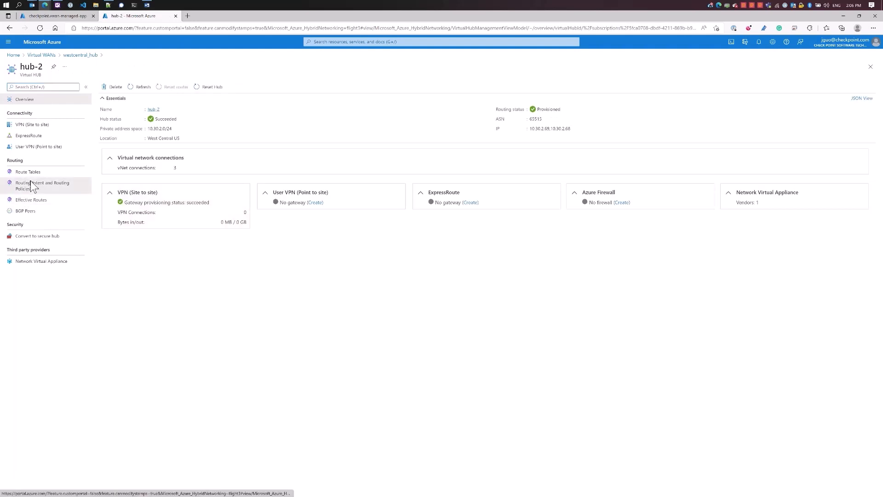
pyautogui.click(44, 186)
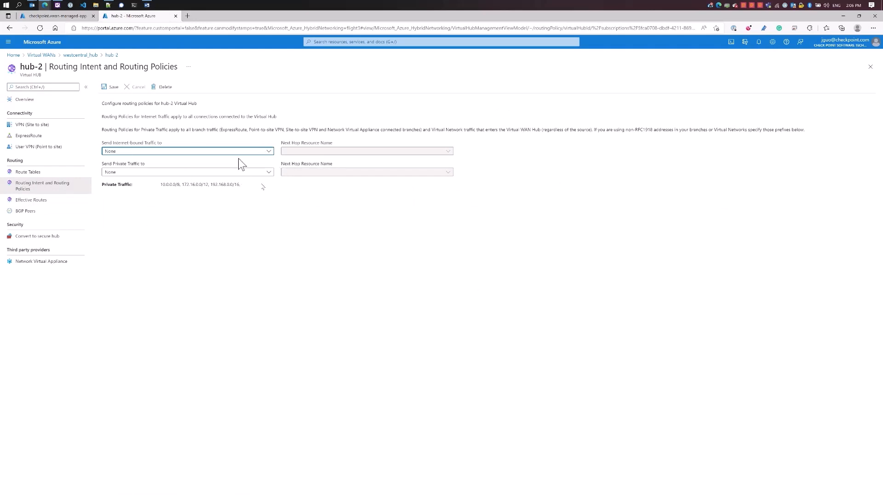
pyautogui.moveTo(141, 219)
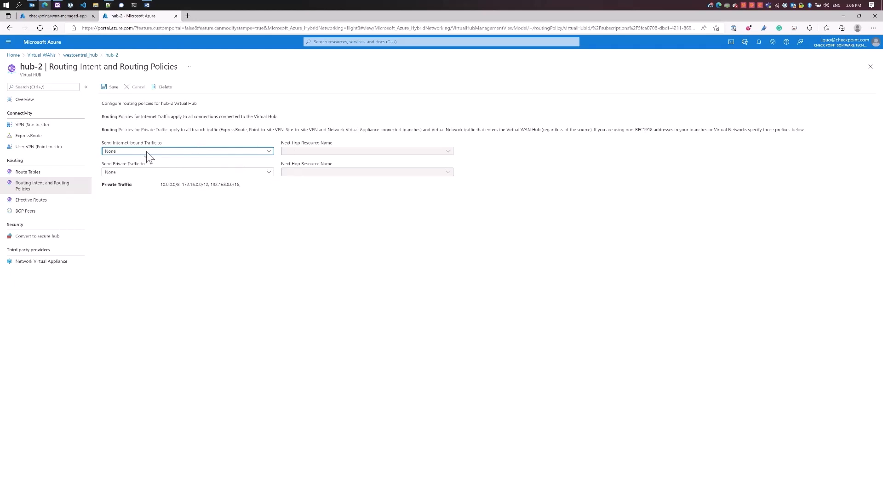
# Send internet-bound and private traffic to Network Virtual Appliance cloudguardnva as next hop and save the policy
pyautogui.click(188, 151)
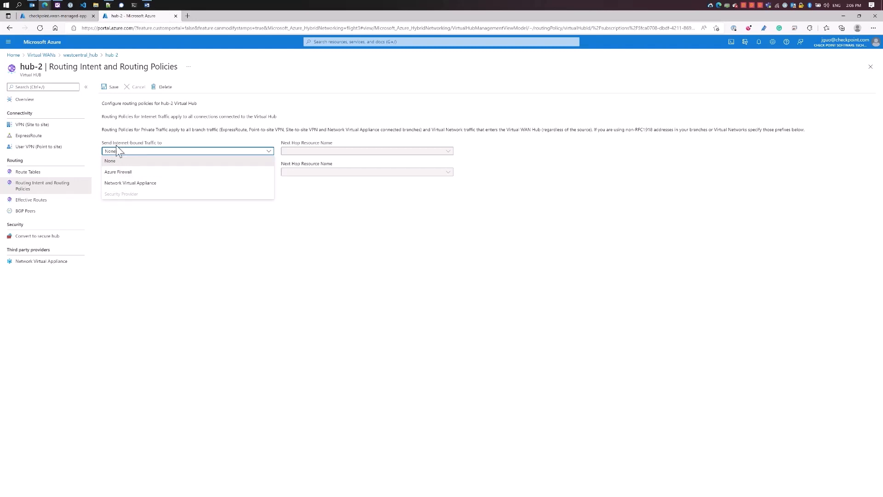
pyautogui.moveTo(120, 180)
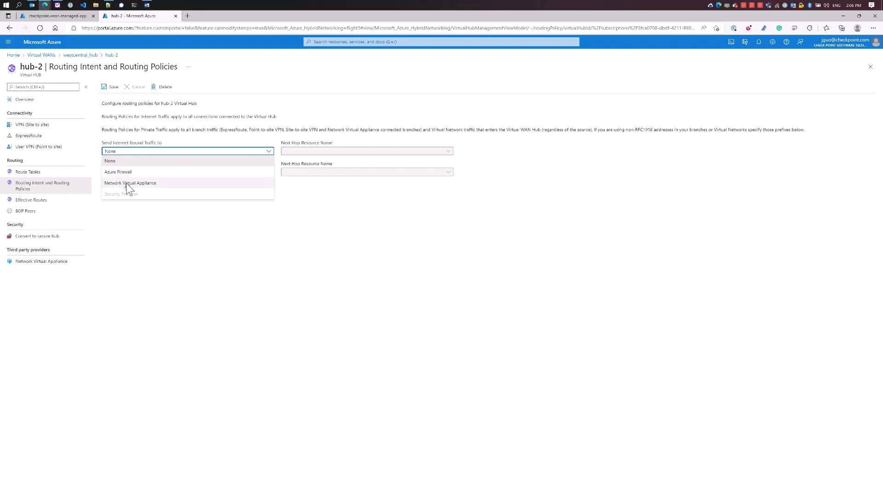
pyautogui.click(131, 182)
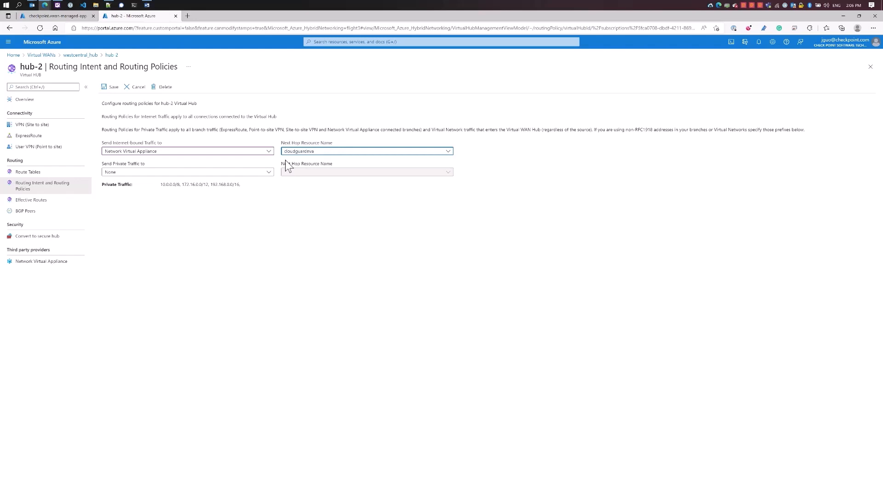
pyautogui.moveTo(142, 151)
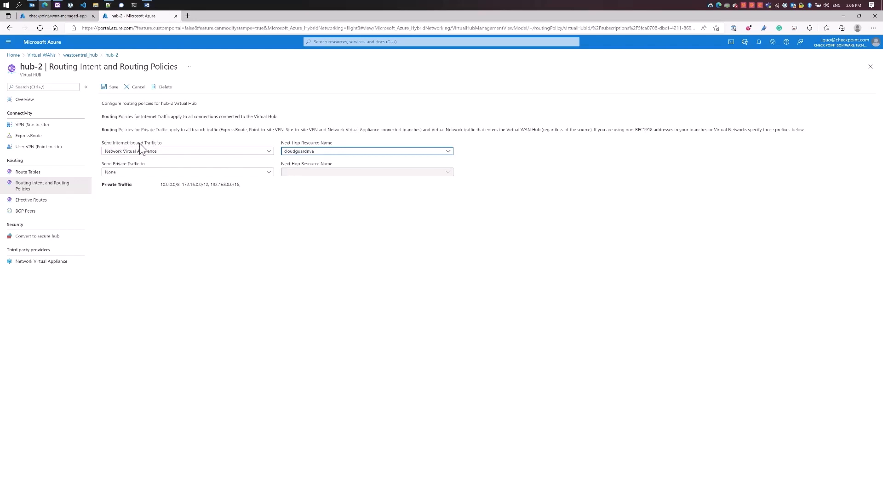
pyautogui.moveTo(210, 140)
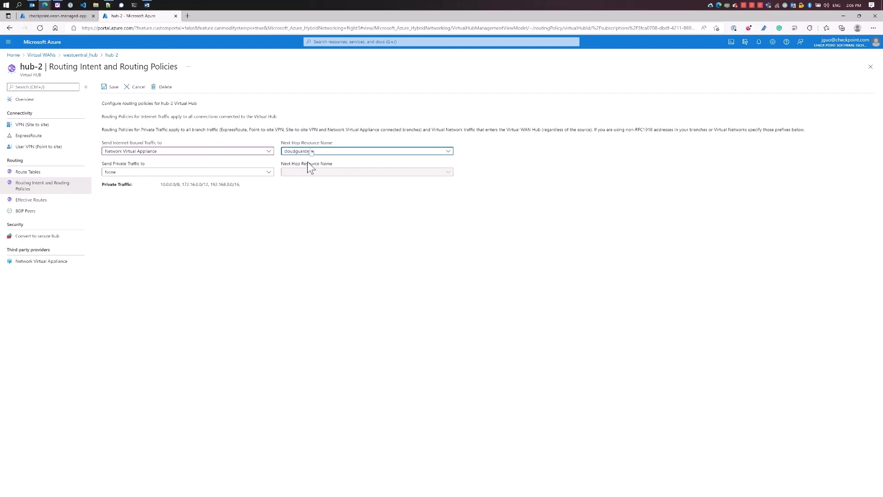
pyautogui.click(187, 171)
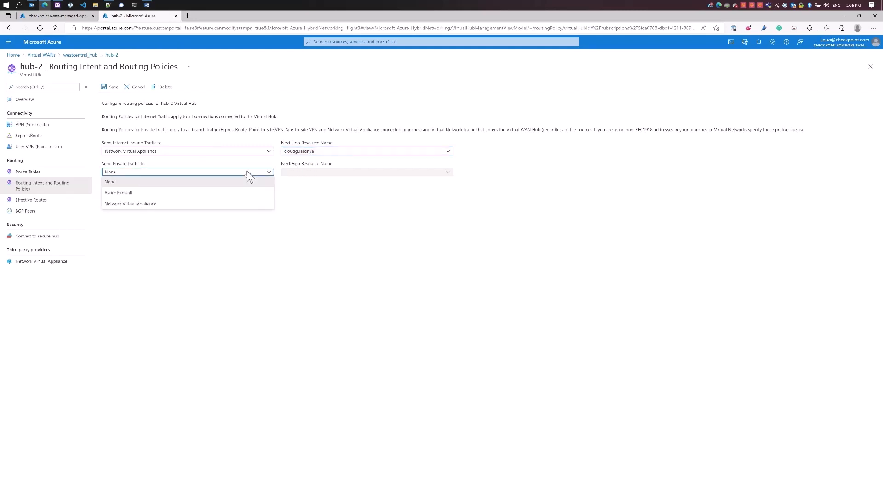
pyautogui.click(130, 203)
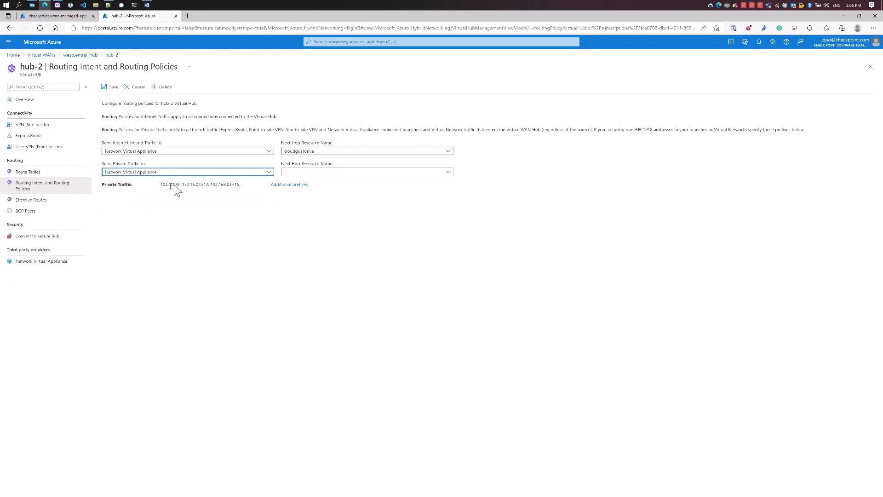
pyautogui.moveTo(175, 193)
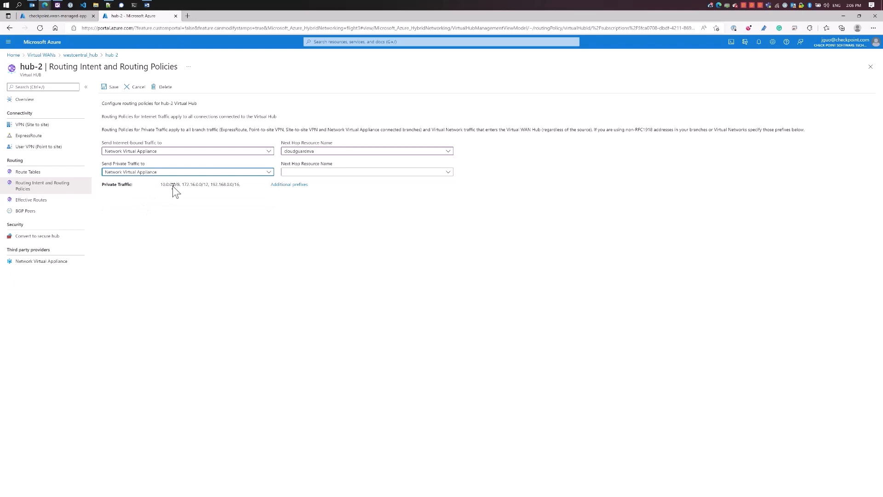
pyautogui.moveTo(171, 200)
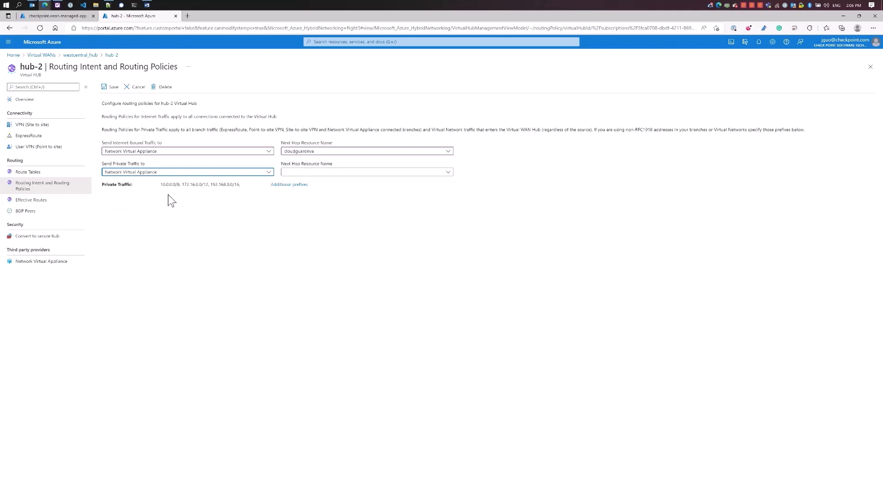
pyautogui.click(367, 171)
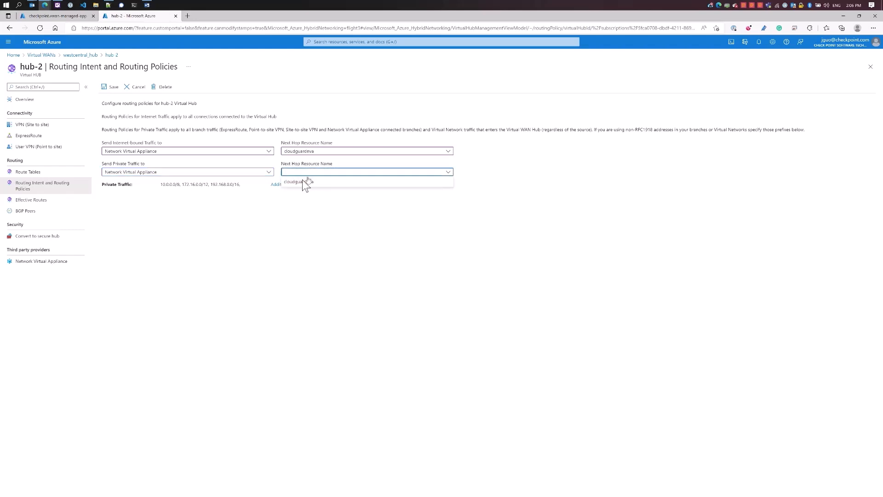
pyautogui.click(297, 181)
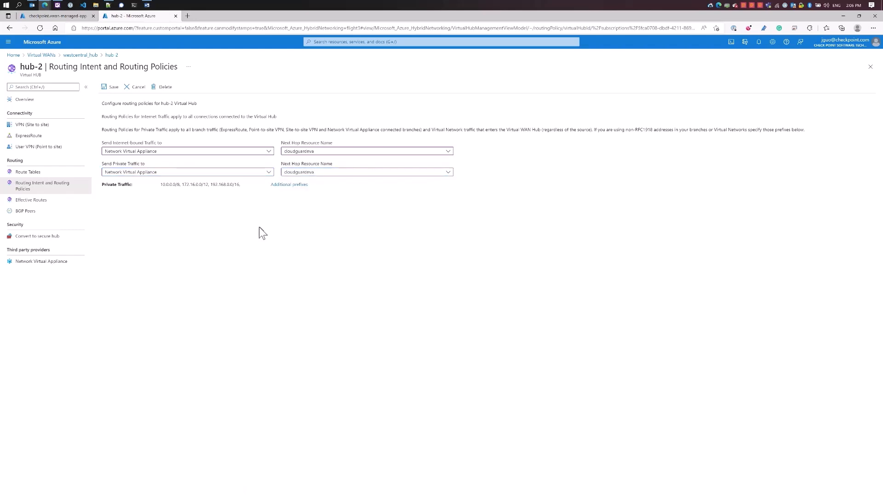
pyautogui.moveTo(112, 100)
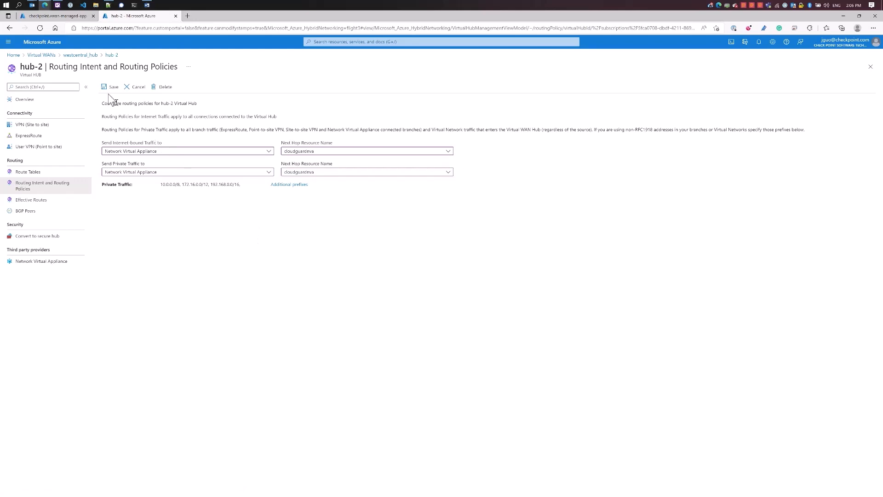
pyautogui.click(111, 87)
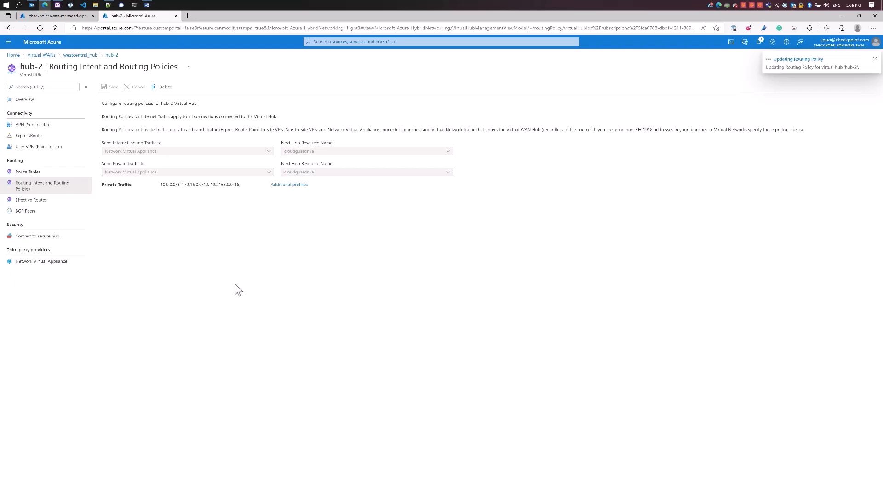
pyautogui.moveTo(243, 283)
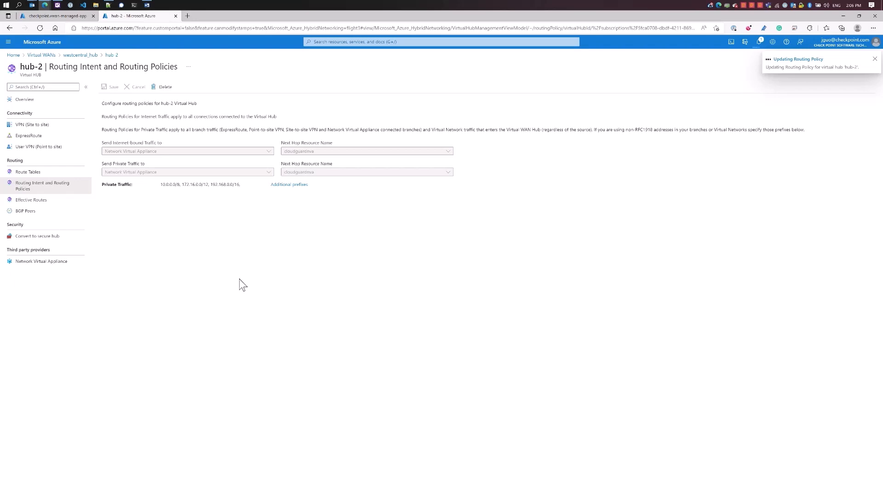
# Dismiss the routing policy update notification and bring up the Azure Portal home page
pyautogui.click(873, 59)
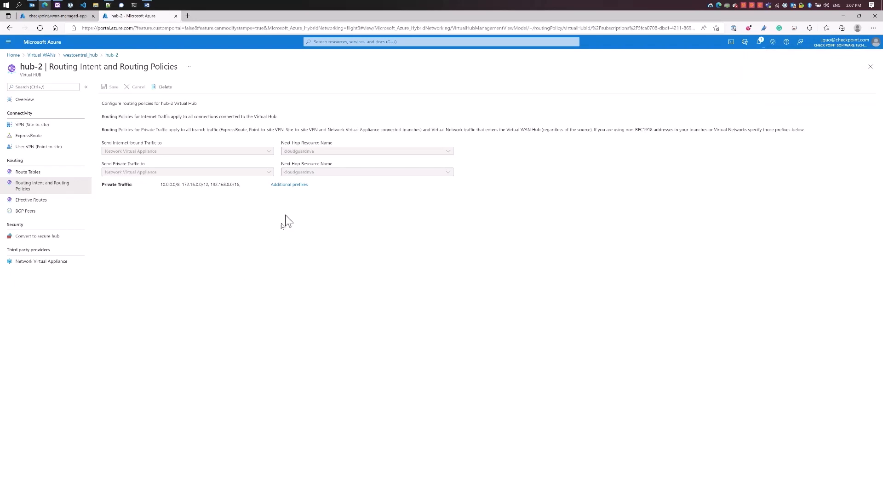
pyautogui.moveTo(288, 187)
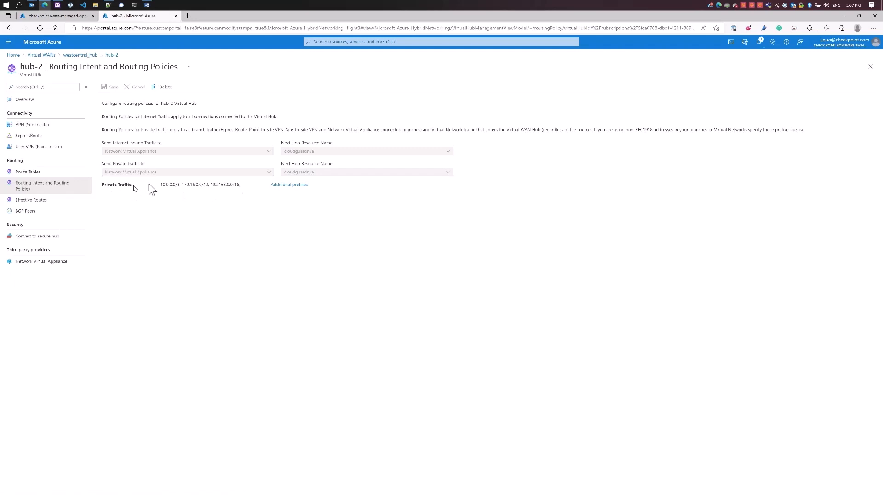
pyautogui.moveTo(289, 184)
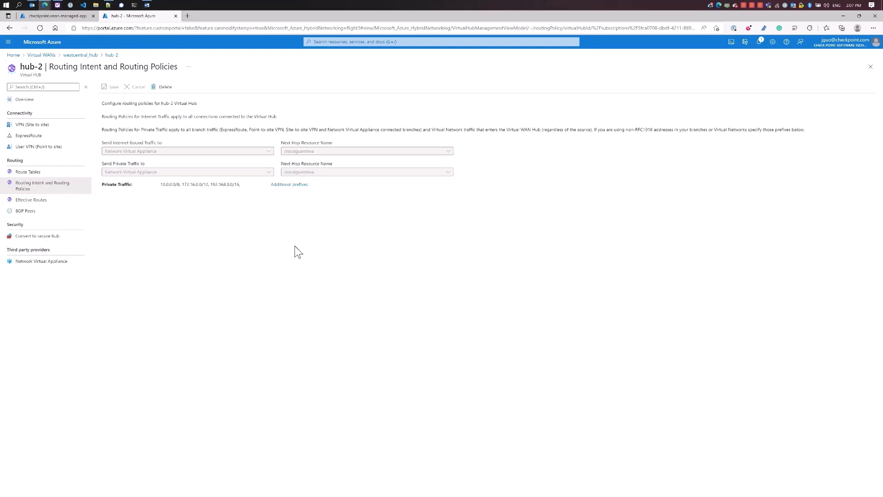
pyautogui.moveTo(162, 219)
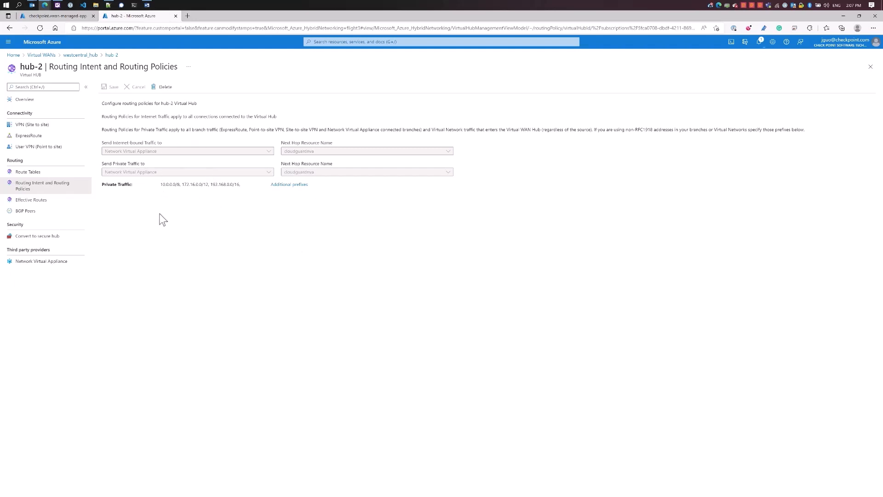
pyautogui.moveTo(189, 222)
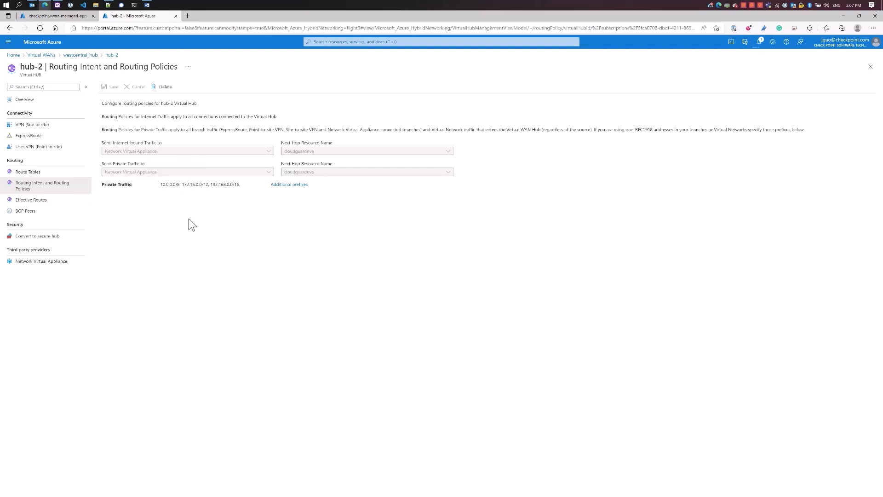
pyautogui.click(758, 42)
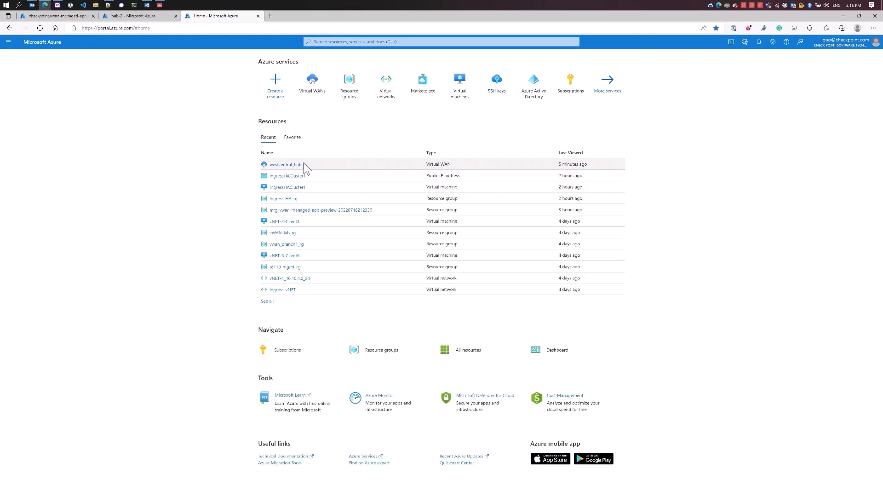
# Navigate from westcentral_hub's overview into the hub-1 virtual hub
pyautogui.click(312, 77)
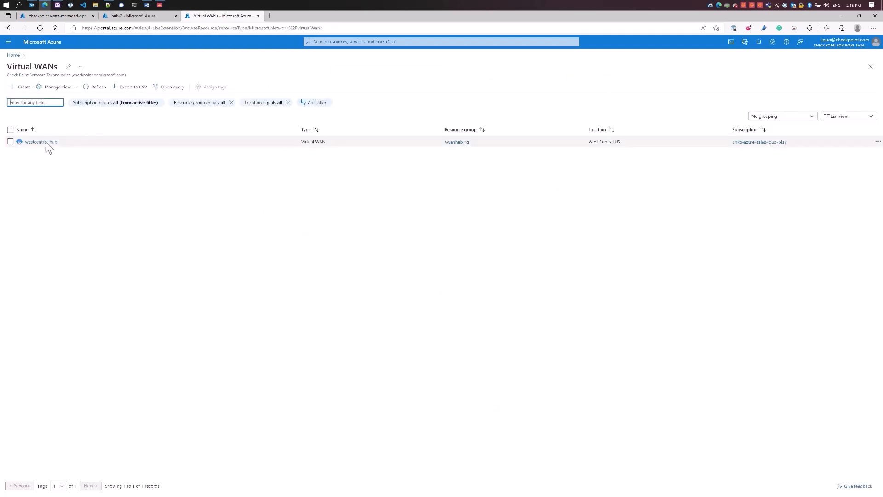
pyautogui.click(39, 141)
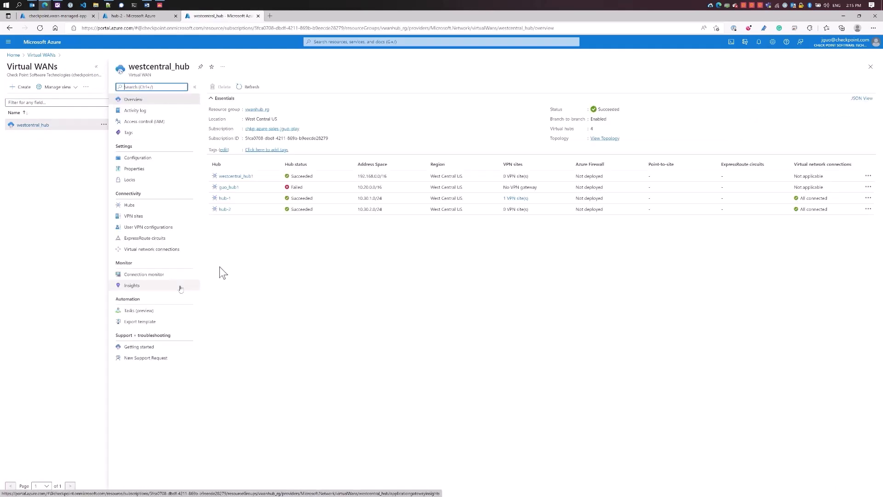
pyautogui.click(226, 198)
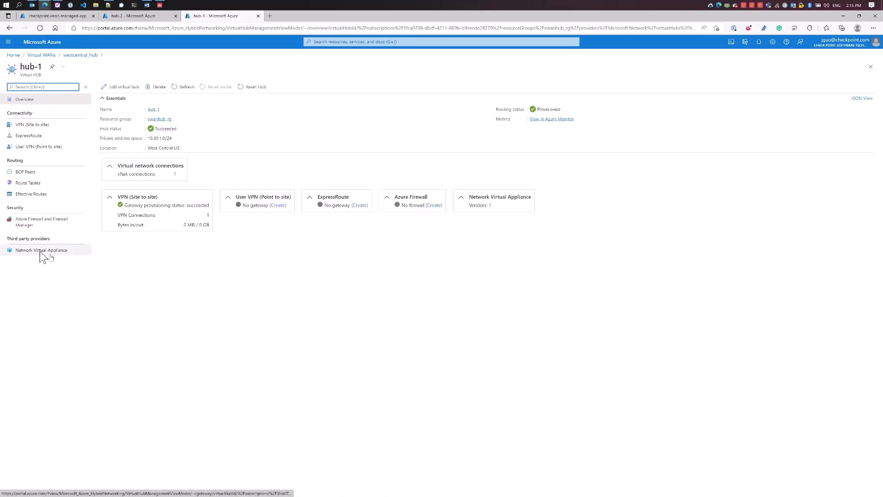
# Show hub-1's Network Virtual Appliances and reveal the cloudguardnva instance IP addresses
pyautogui.click(41, 250)
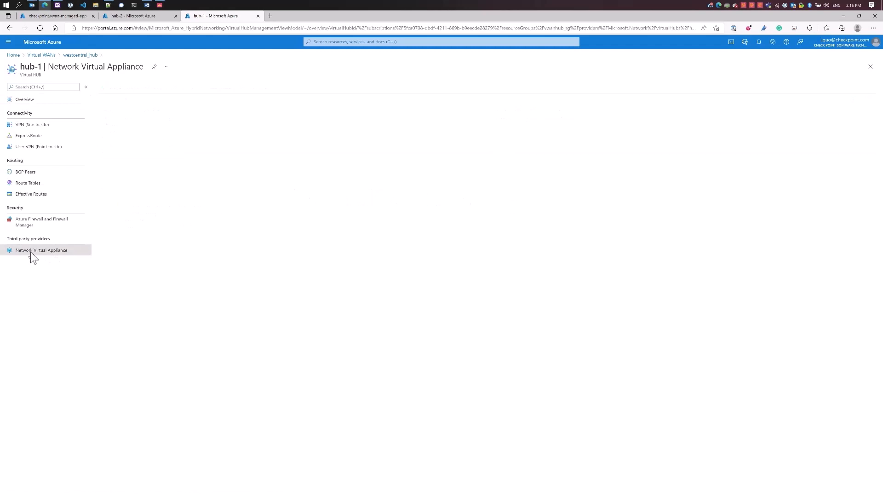
pyautogui.click(41, 250)
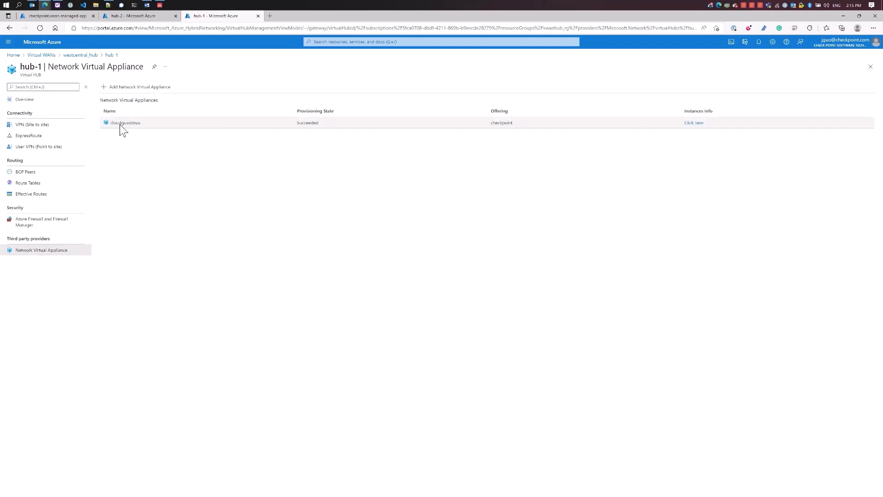
pyautogui.moveTo(694, 123)
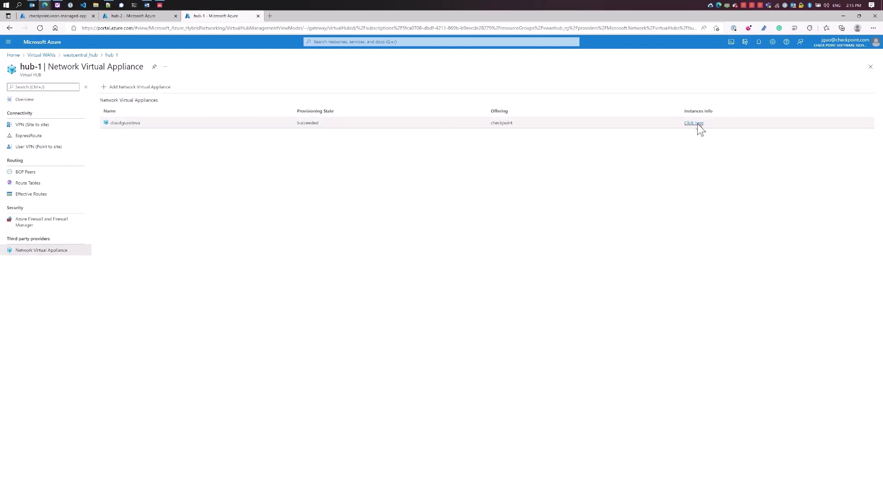
pyautogui.click(694, 123)
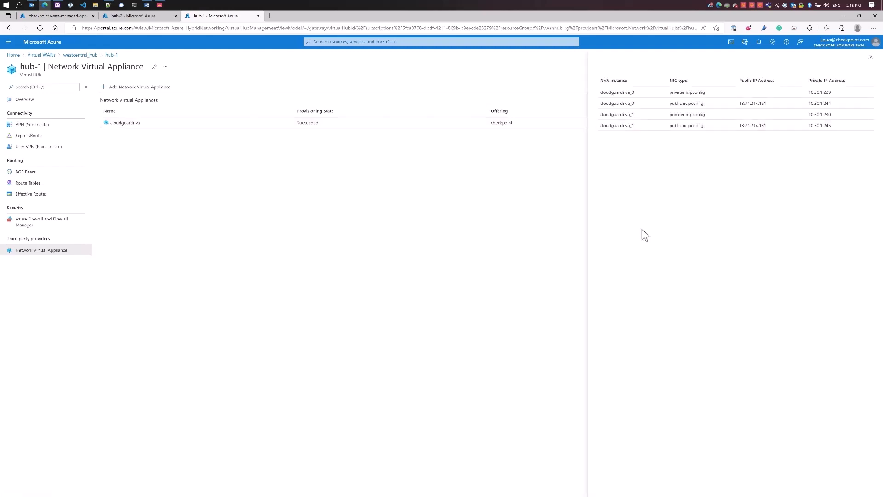
pyautogui.moveTo(749, 132)
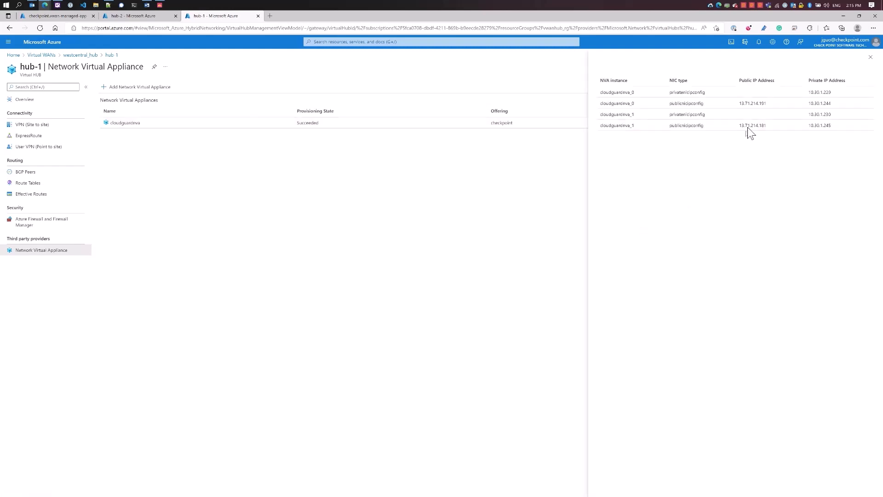
pyautogui.moveTo(758, 138)
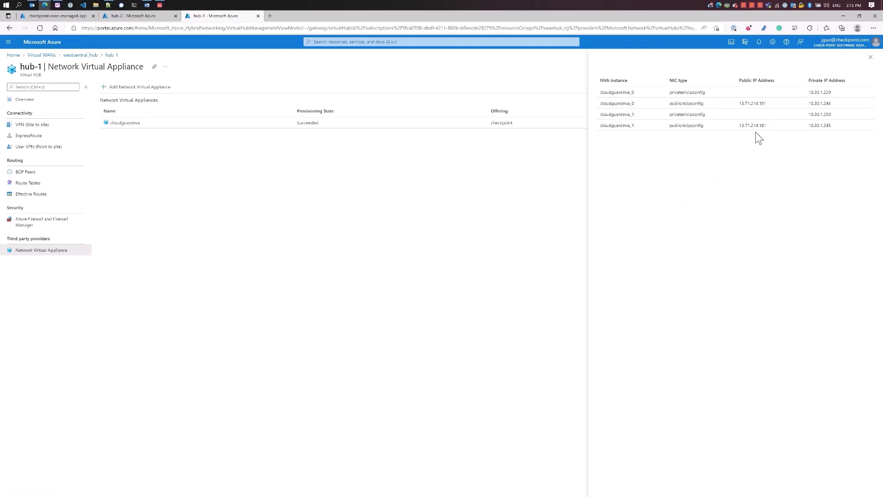
pyautogui.moveTo(772, 121)
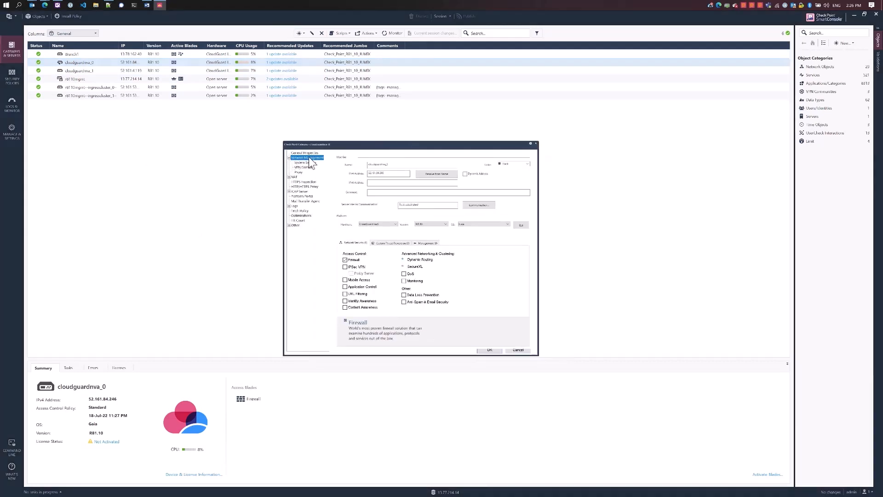
pyautogui.click(309, 158)
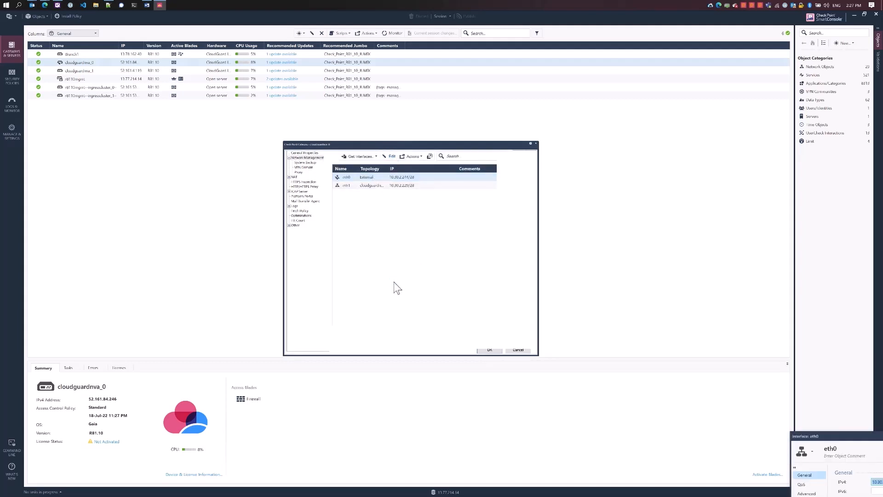
pyautogui.moveTo(376, 228)
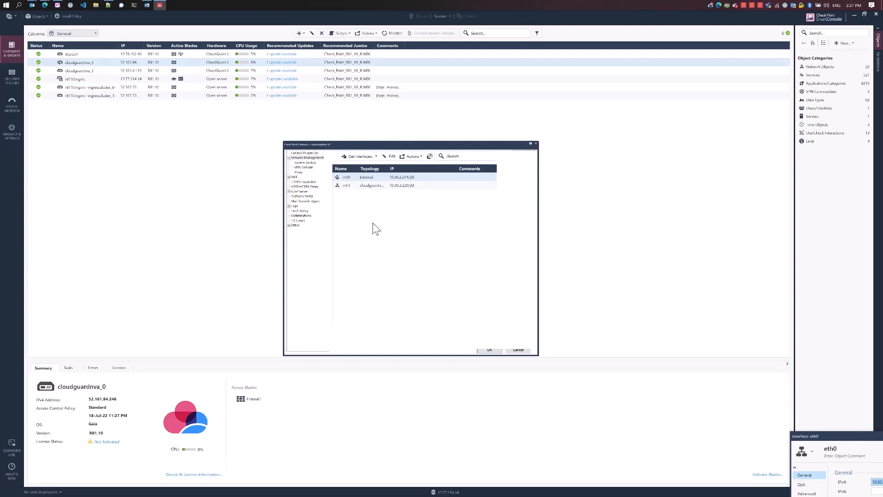
pyautogui.doubleClick(346, 178)
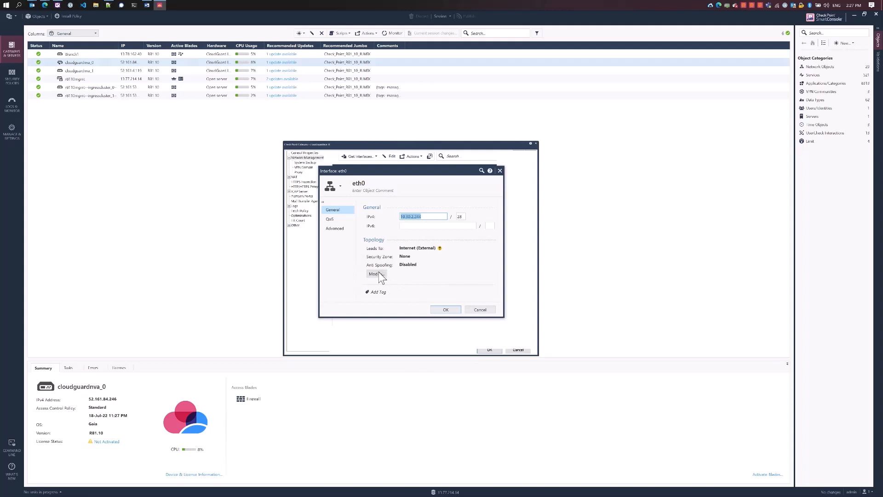
pyautogui.click(376, 274)
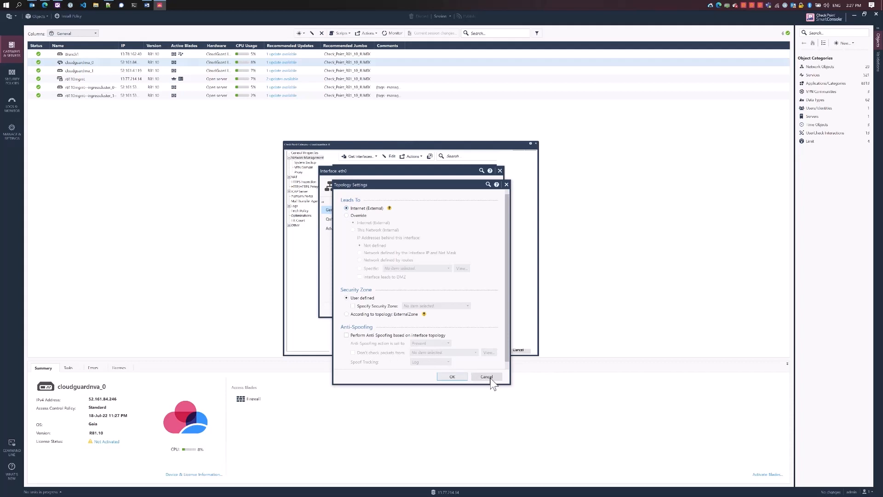
pyautogui.click(485, 377)
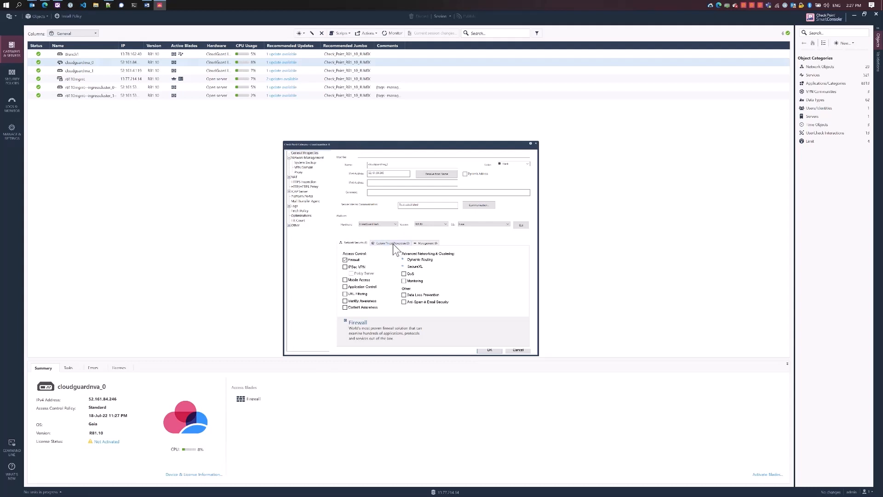
# Select Autonomous Threat Prevention for cloudguardnva_0 and save its gateway properties
pyautogui.click(388, 243)
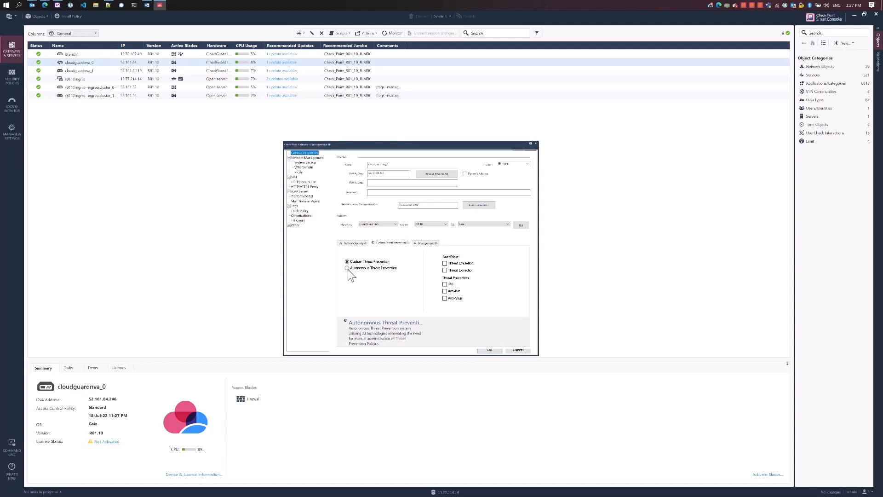
pyautogui.click(346, 268)
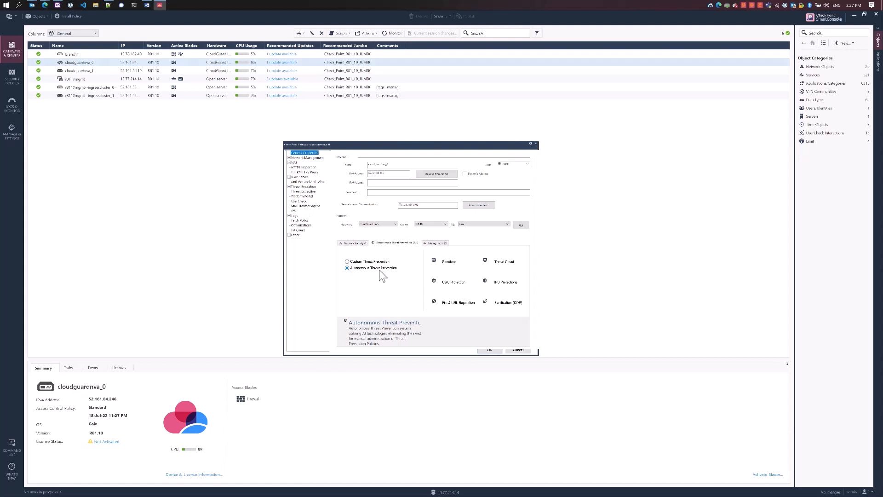
pyautogui.moveTo(449, 291)
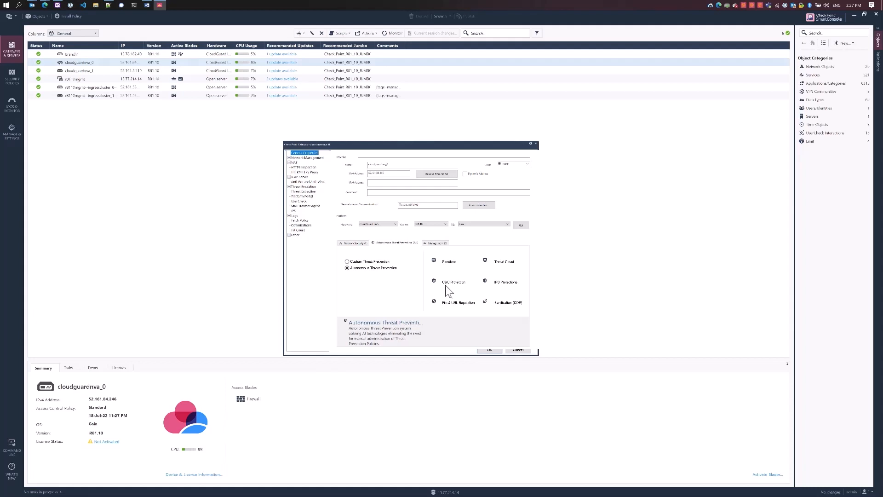
pyautogui.moveTo(507, 269)
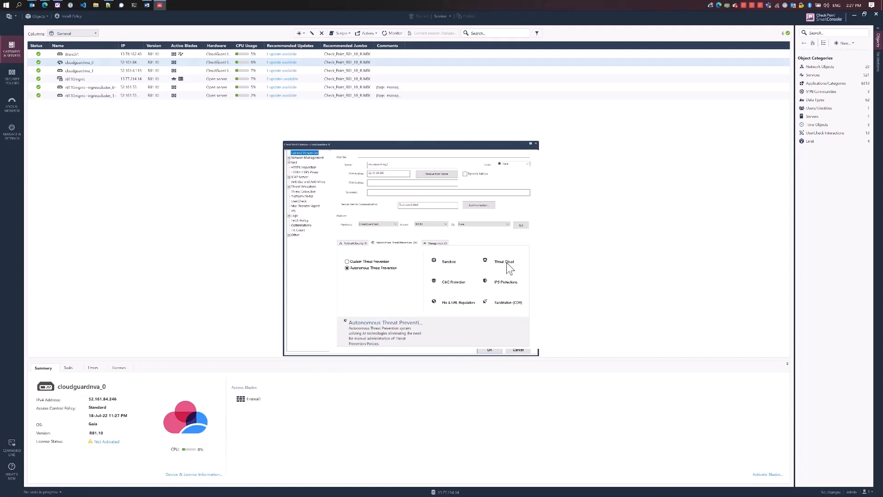
pyautogui.moveTo(508, 289)
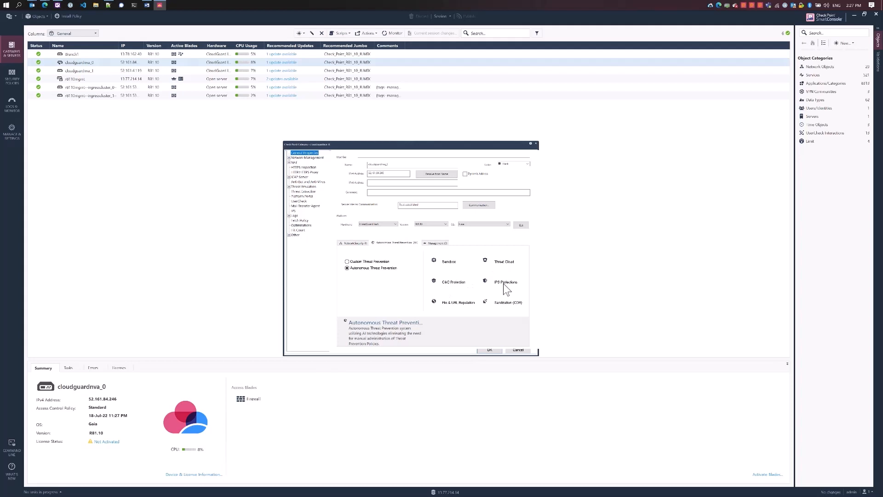
pyautogui.moveTo(504, 322)
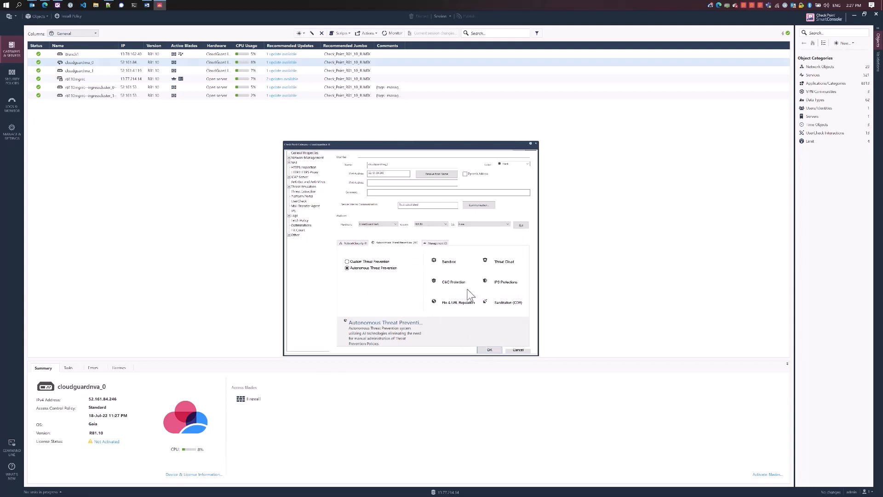
pyautogui.click(518, 349)
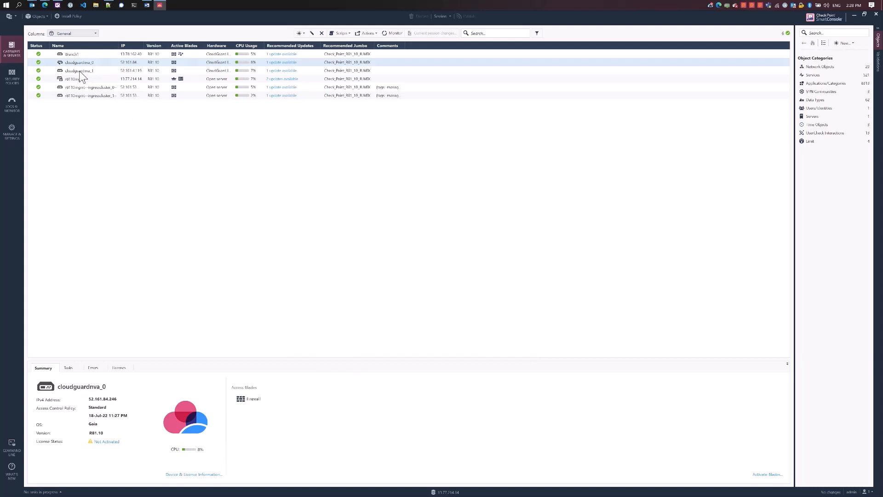
# Set cloudguardnva_1 to Autonomous Threat Prevention in its gateway properties and save
pyautogui.click(78, 70)
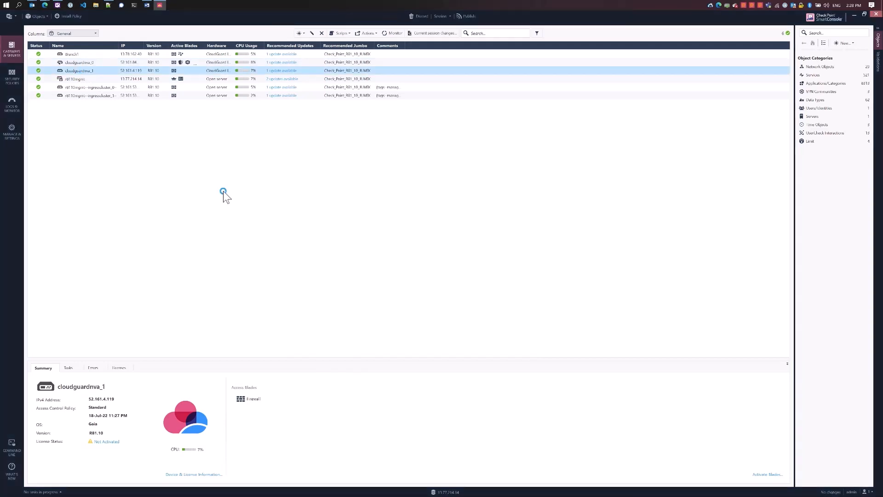
pyautogui.doubleClick(79, 57)
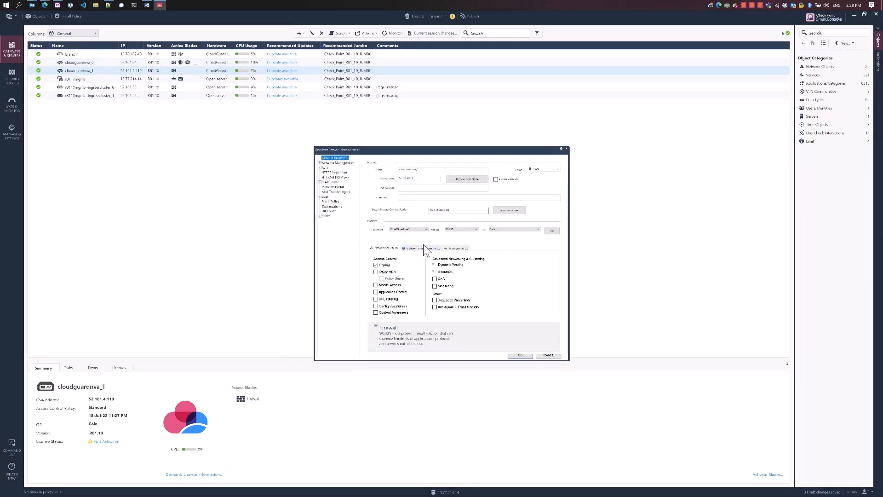
pyautogui.click(425, 248)
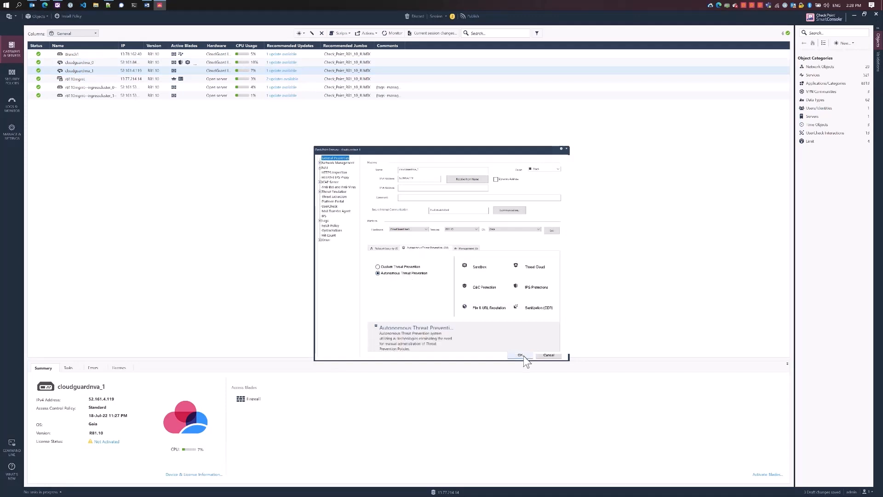
pyautogui.click(520, 355)
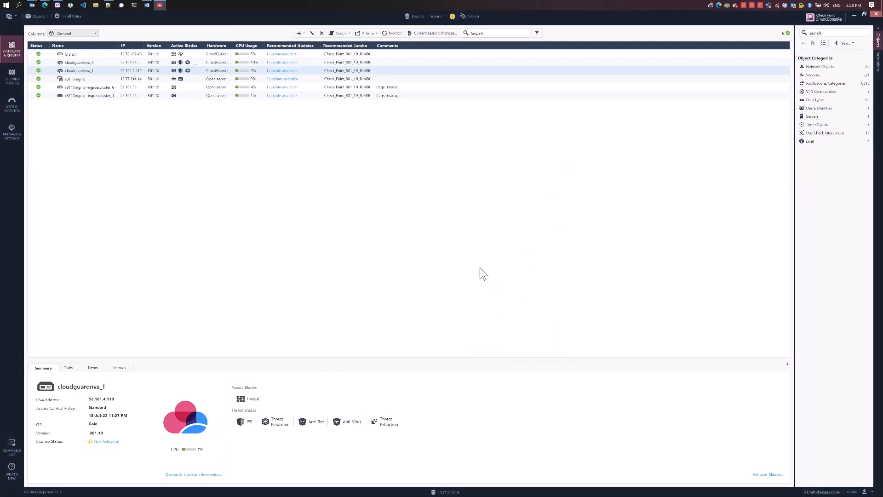
pyautogui.moveTo(359, 248)
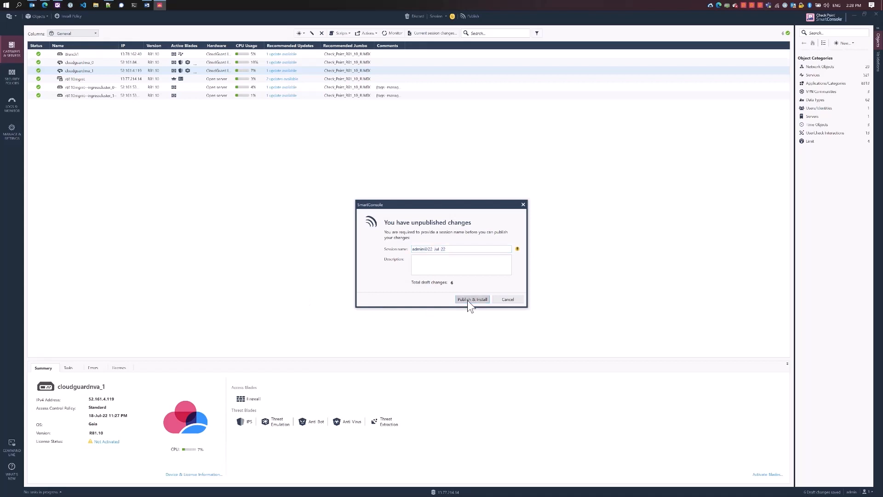
# Publish changes and install the Standard policy targeting only the cloudguardnva gateways
pyautogui.click(472, 299)
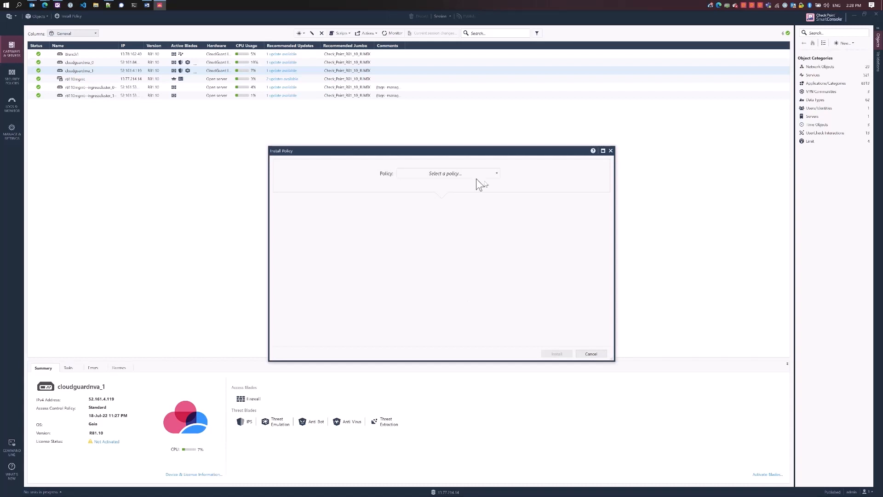
pyautogui.click(449, 173)
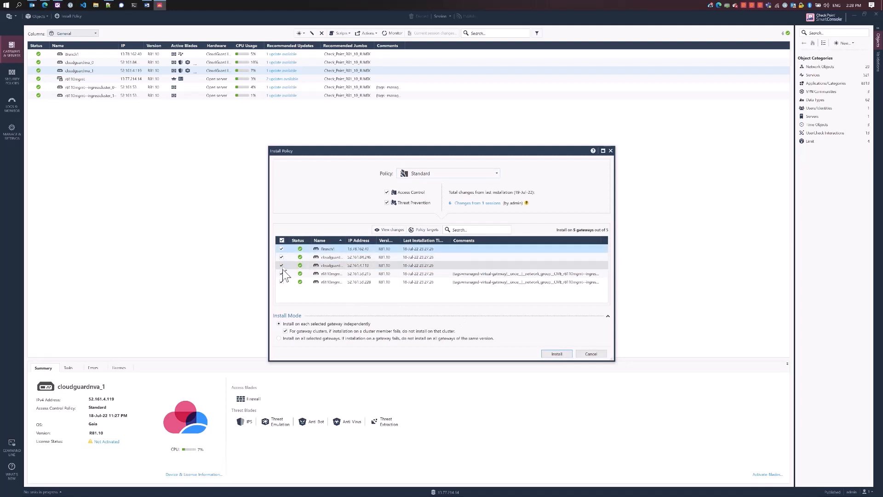
pyautogui.click(281, 240)
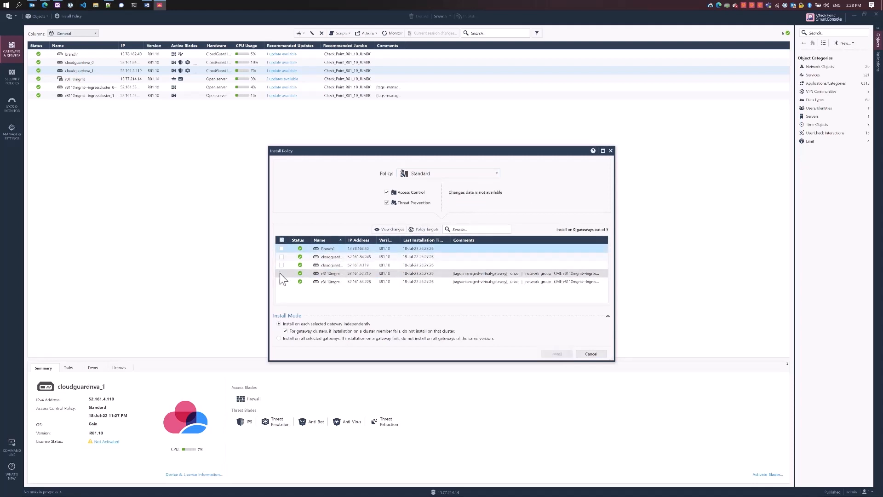
pyautogui.click(282, 257)
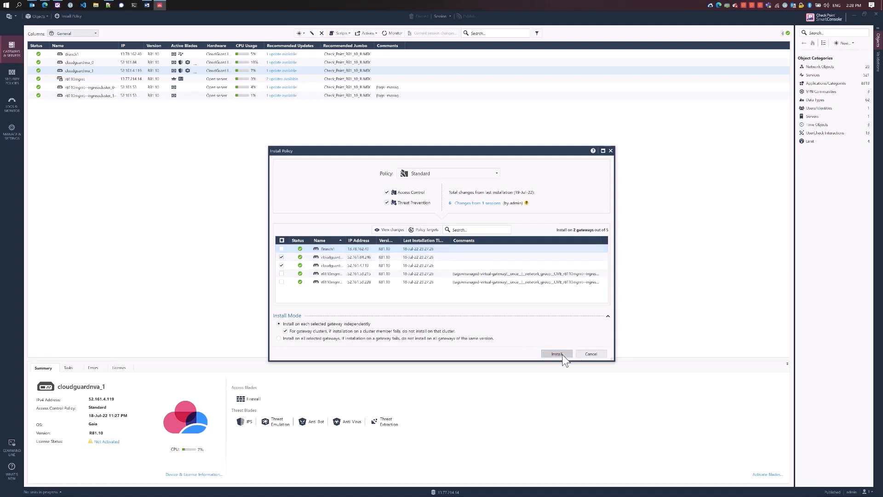
pyautogui.click(556, 353)
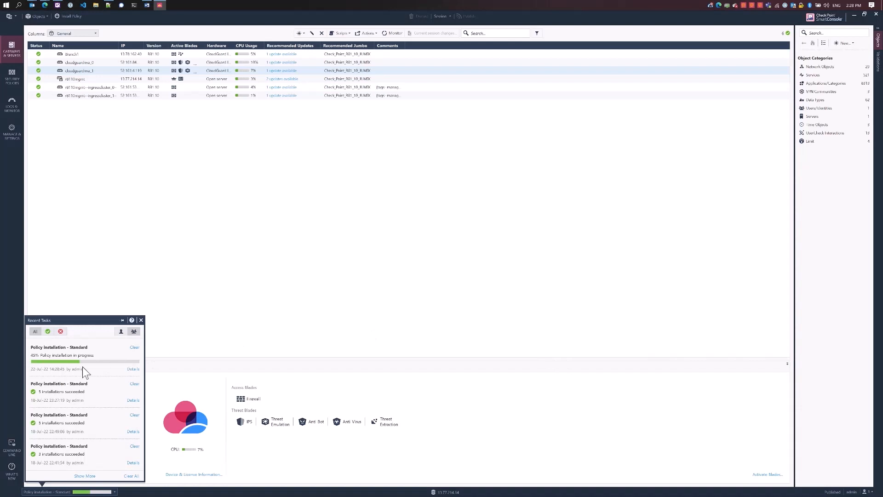
# Review Recent Tasks confirming the policy installation succeeded on 2 gateways
pyautogui.click(141, 320)
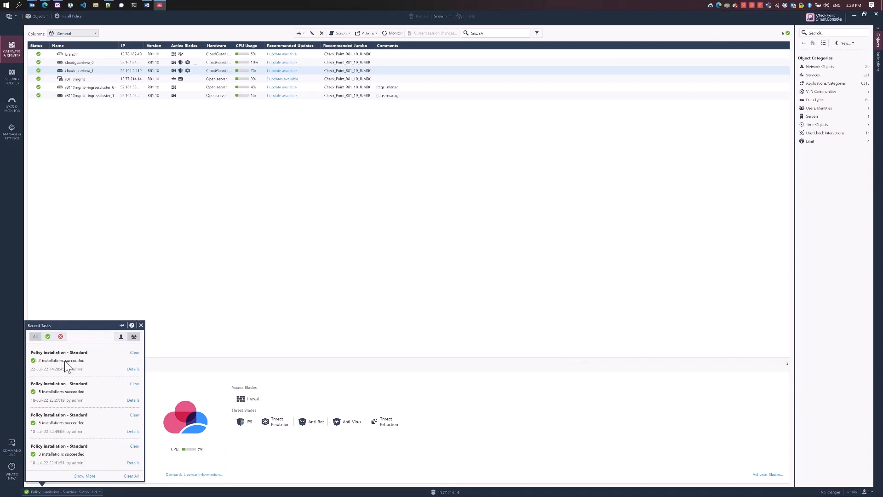
pyautogui.click(140, 326)
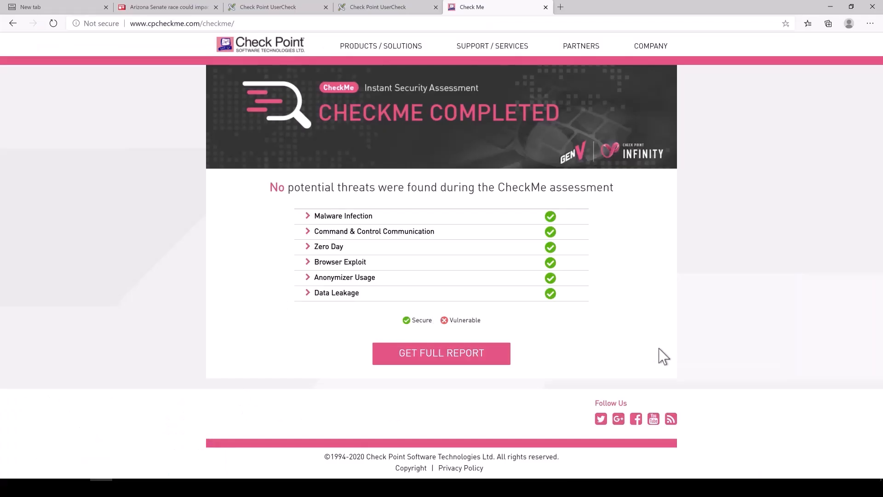
pyautogui.moveTo(751, 358)
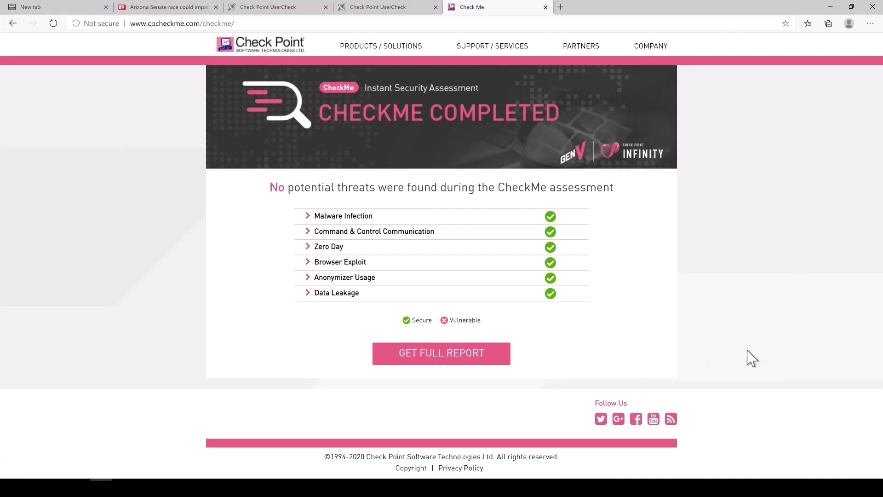